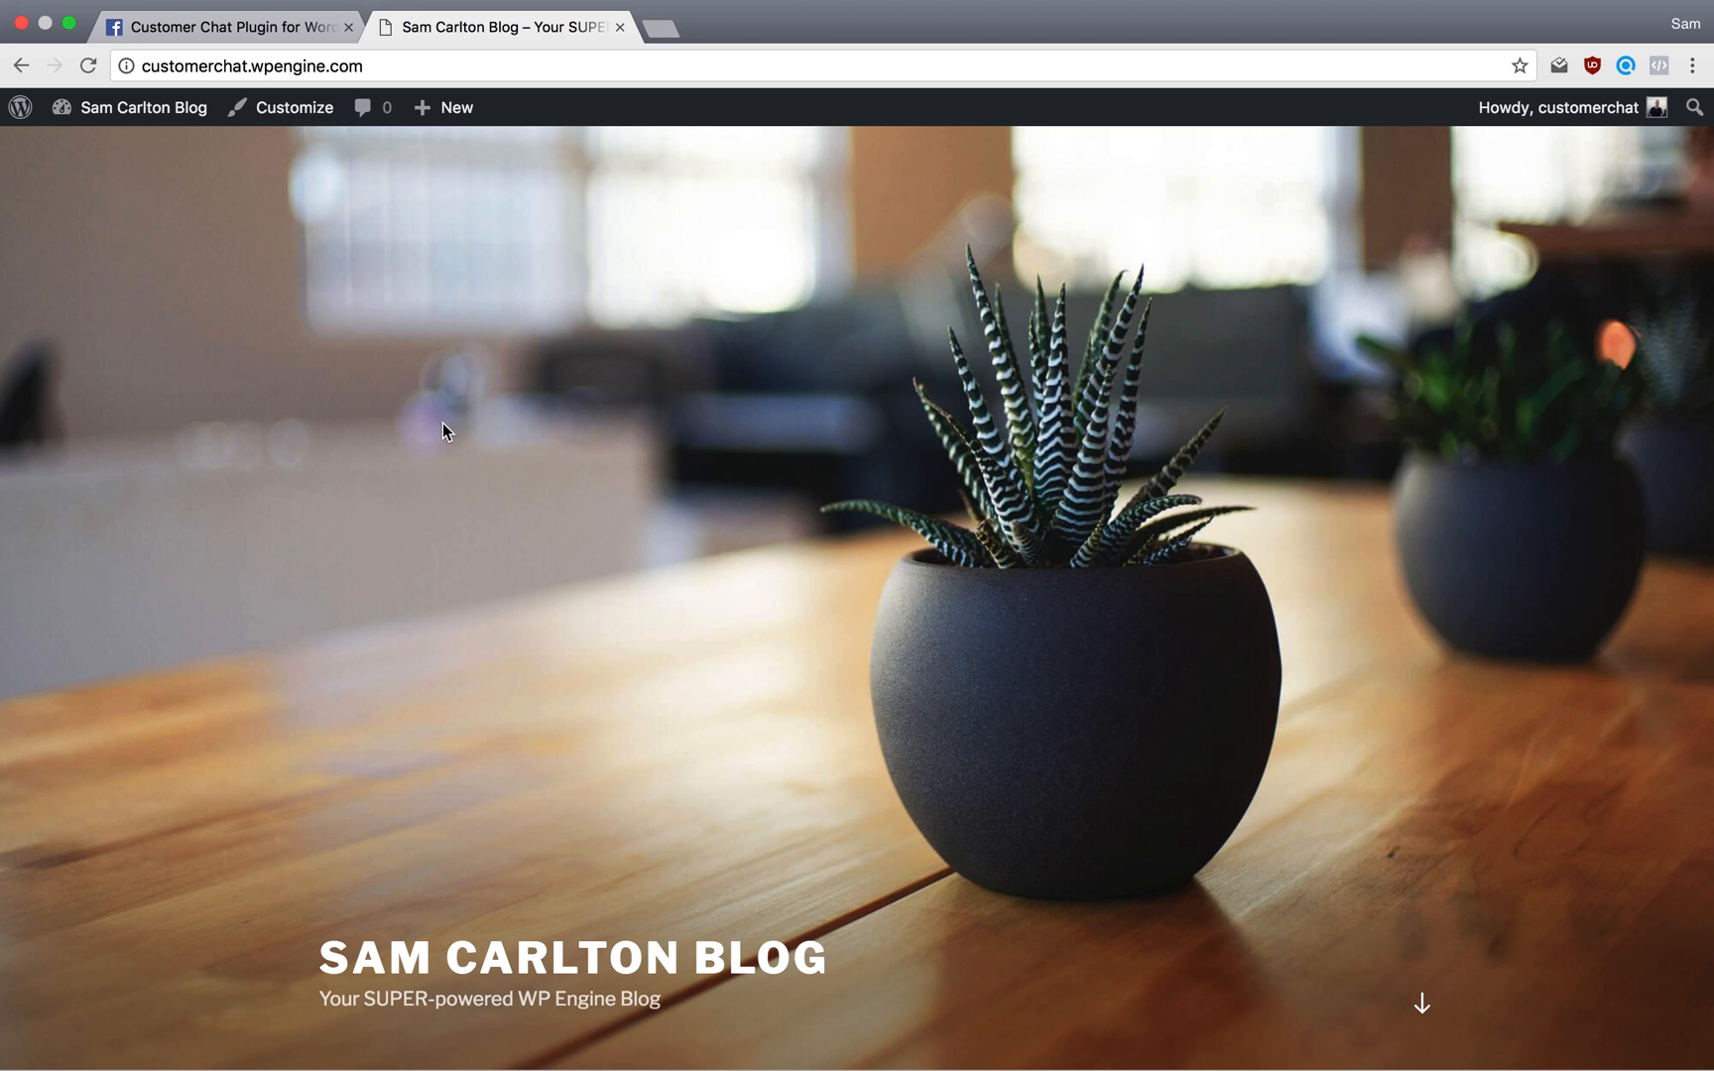
mouse_move(660, 527)
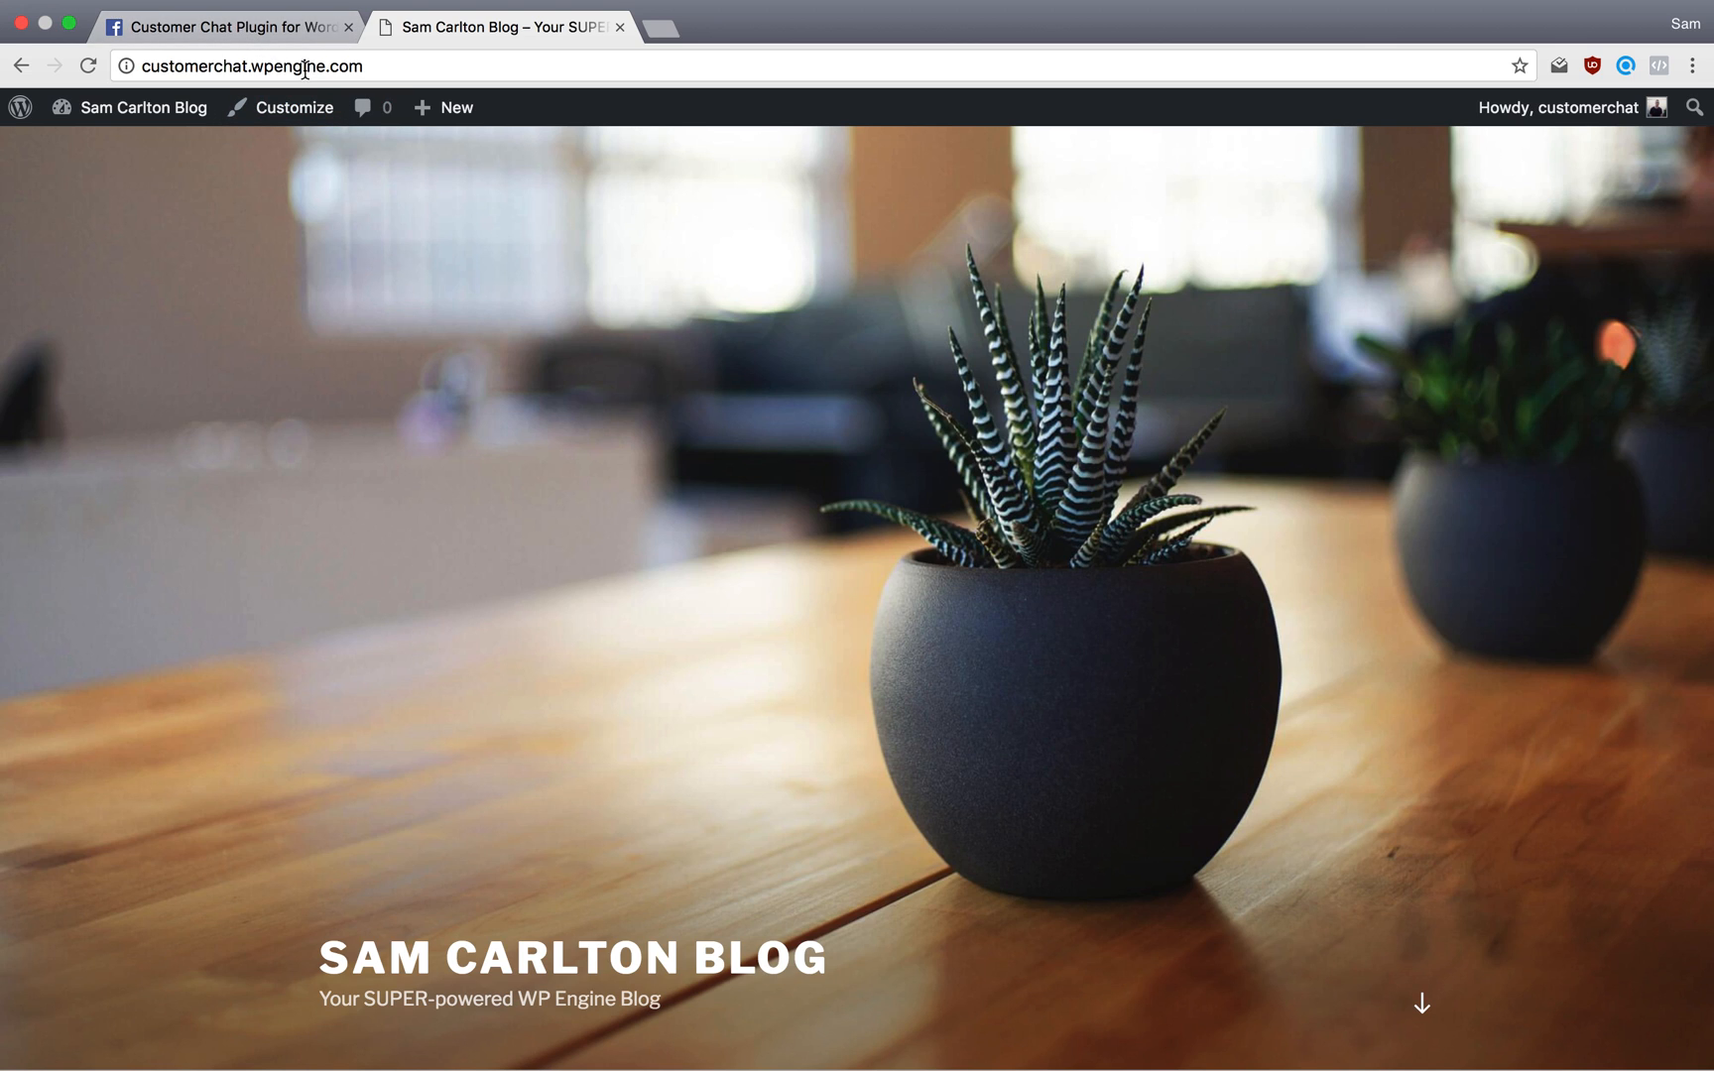
Step: Copy the blog's web address and switch over to the Facebook page
left_click(228, 23)
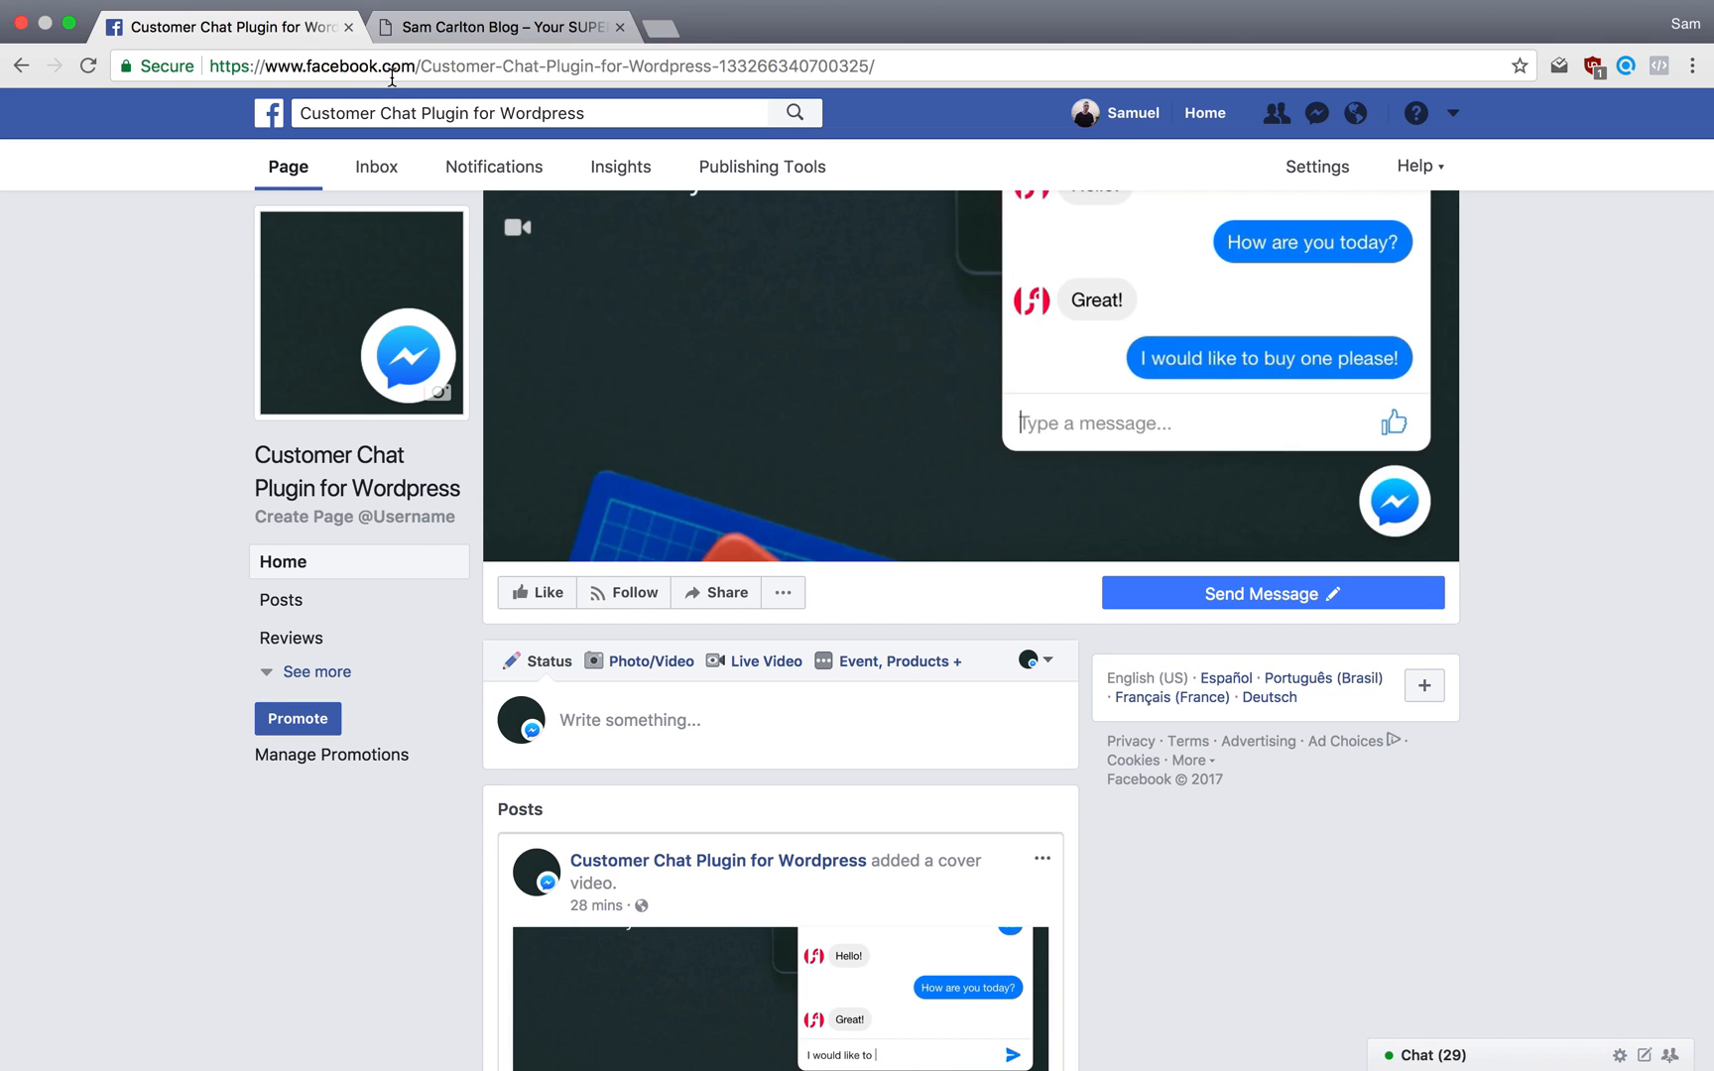
left_click(518, 27)
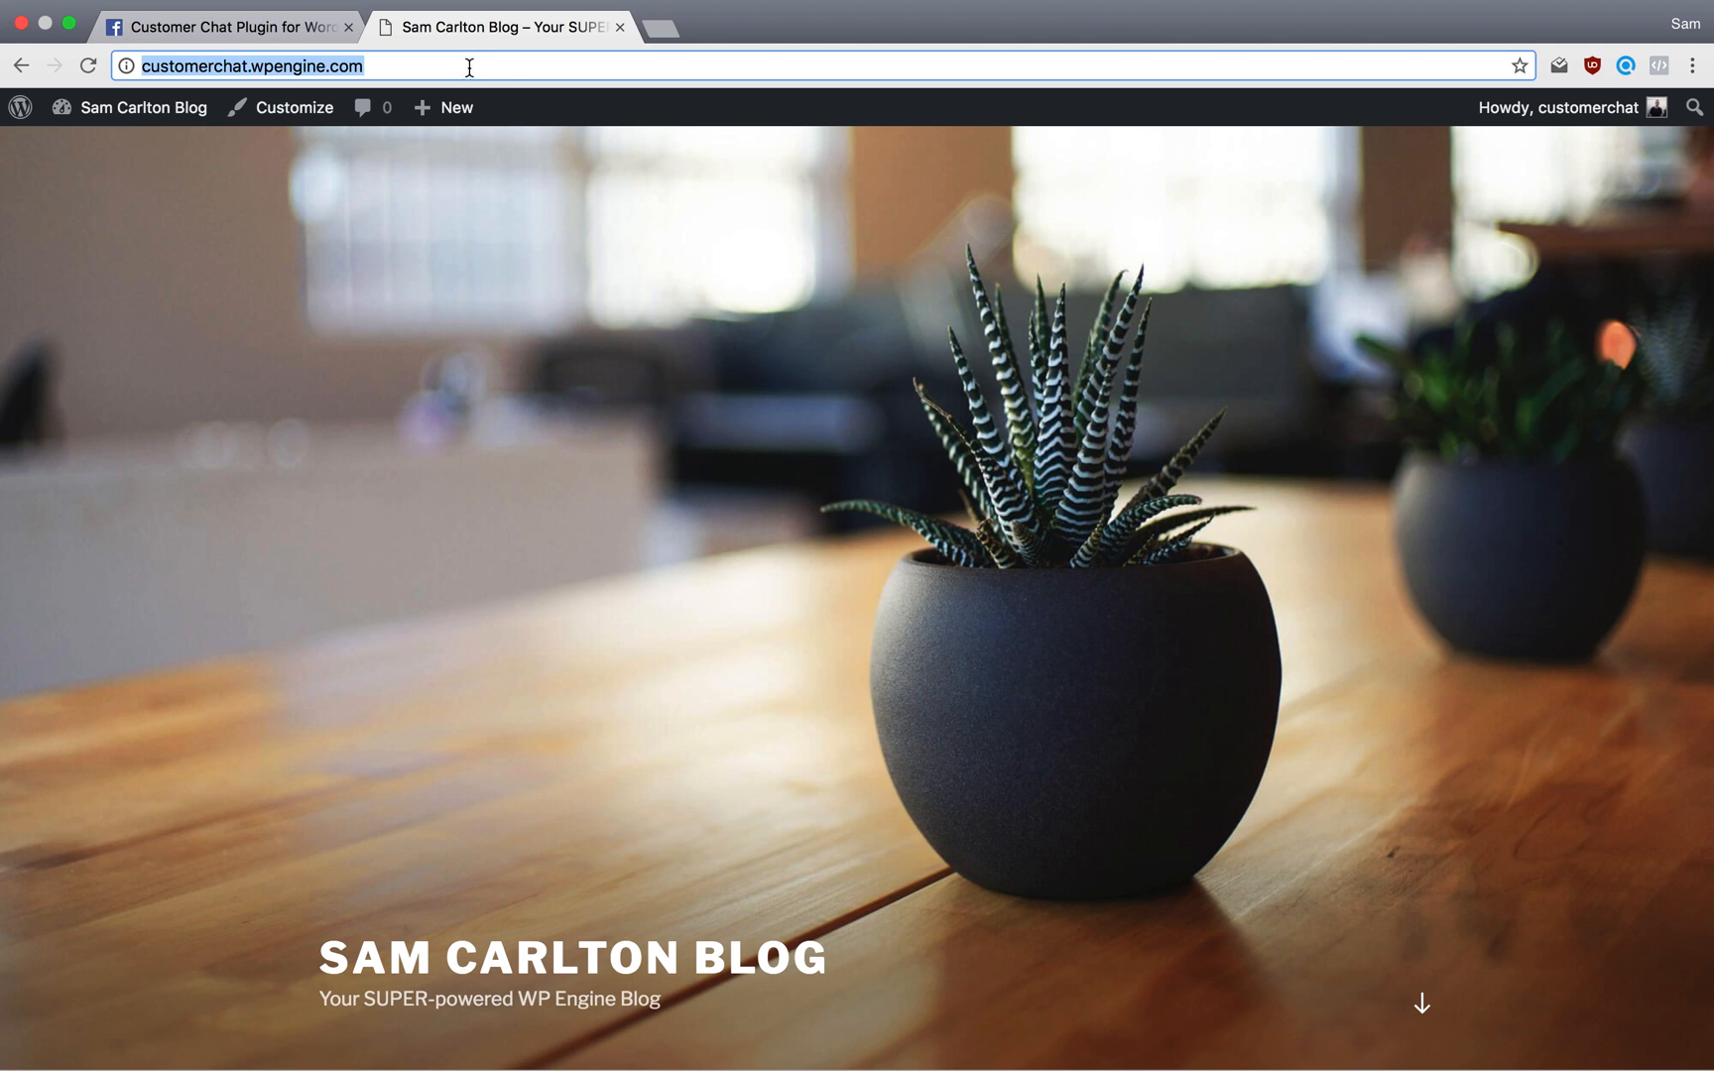
mouse_move(726, 326)
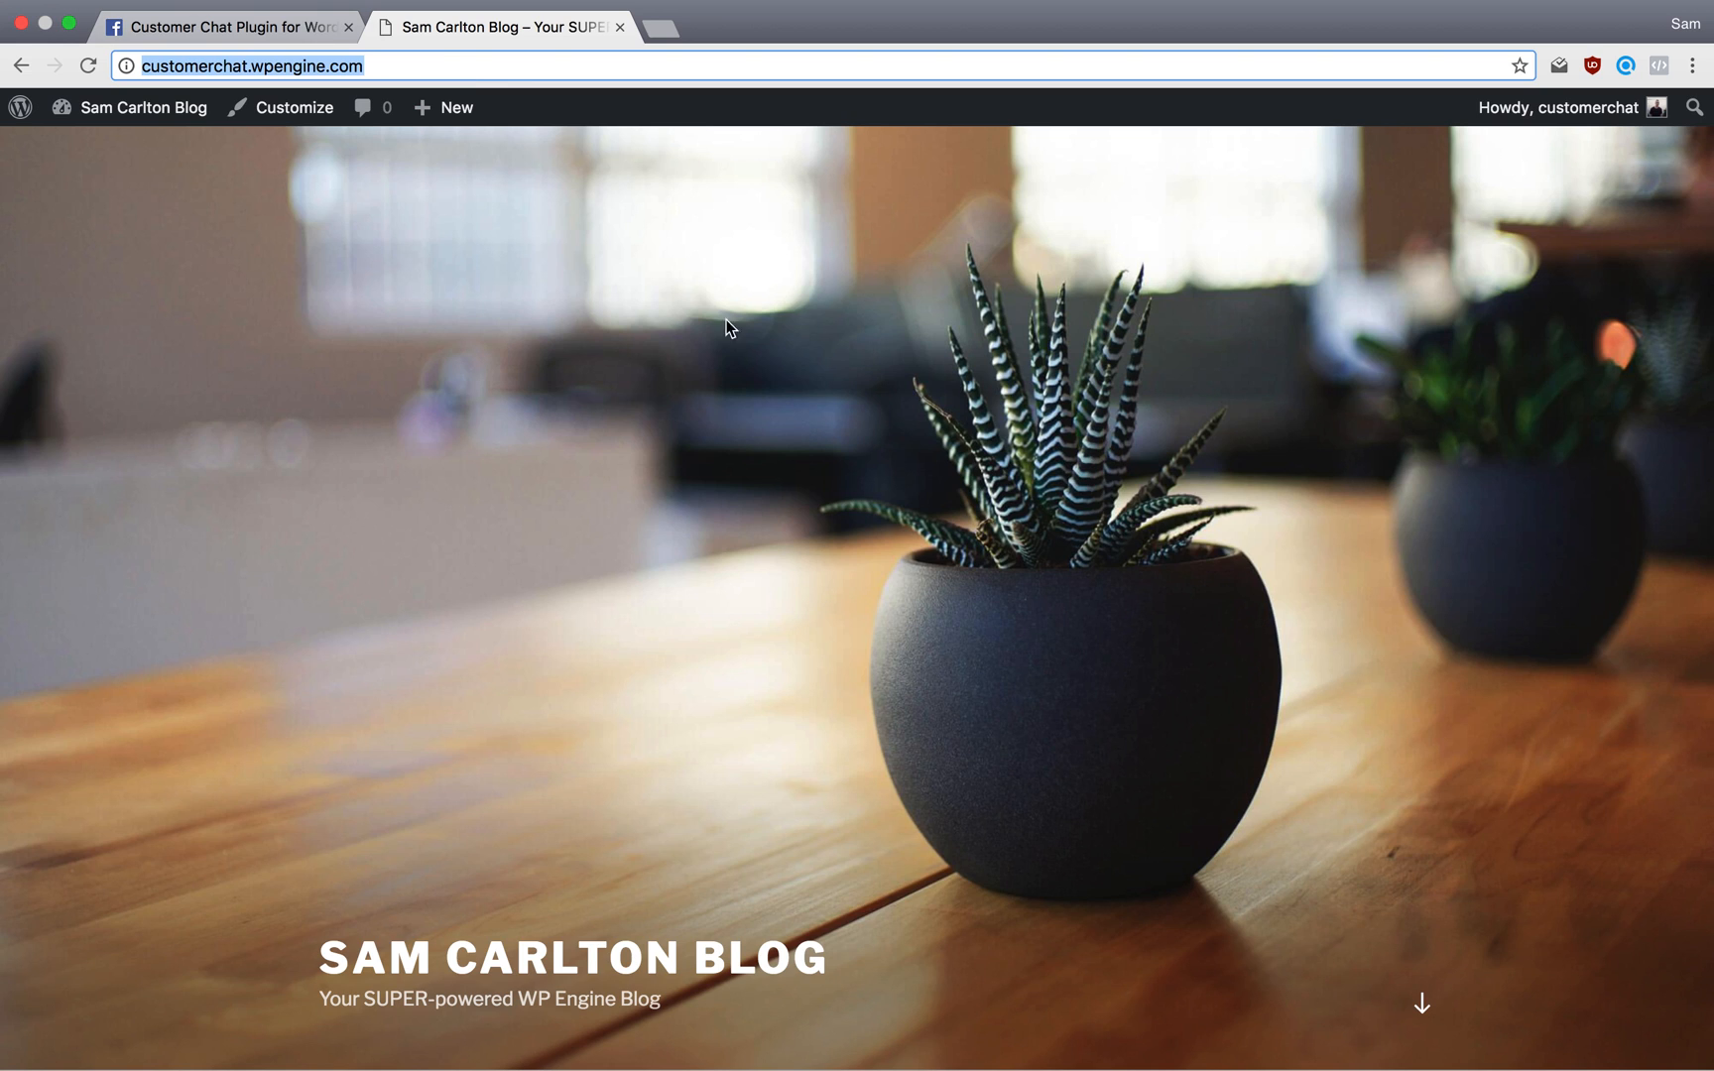
left_click(456, 107)
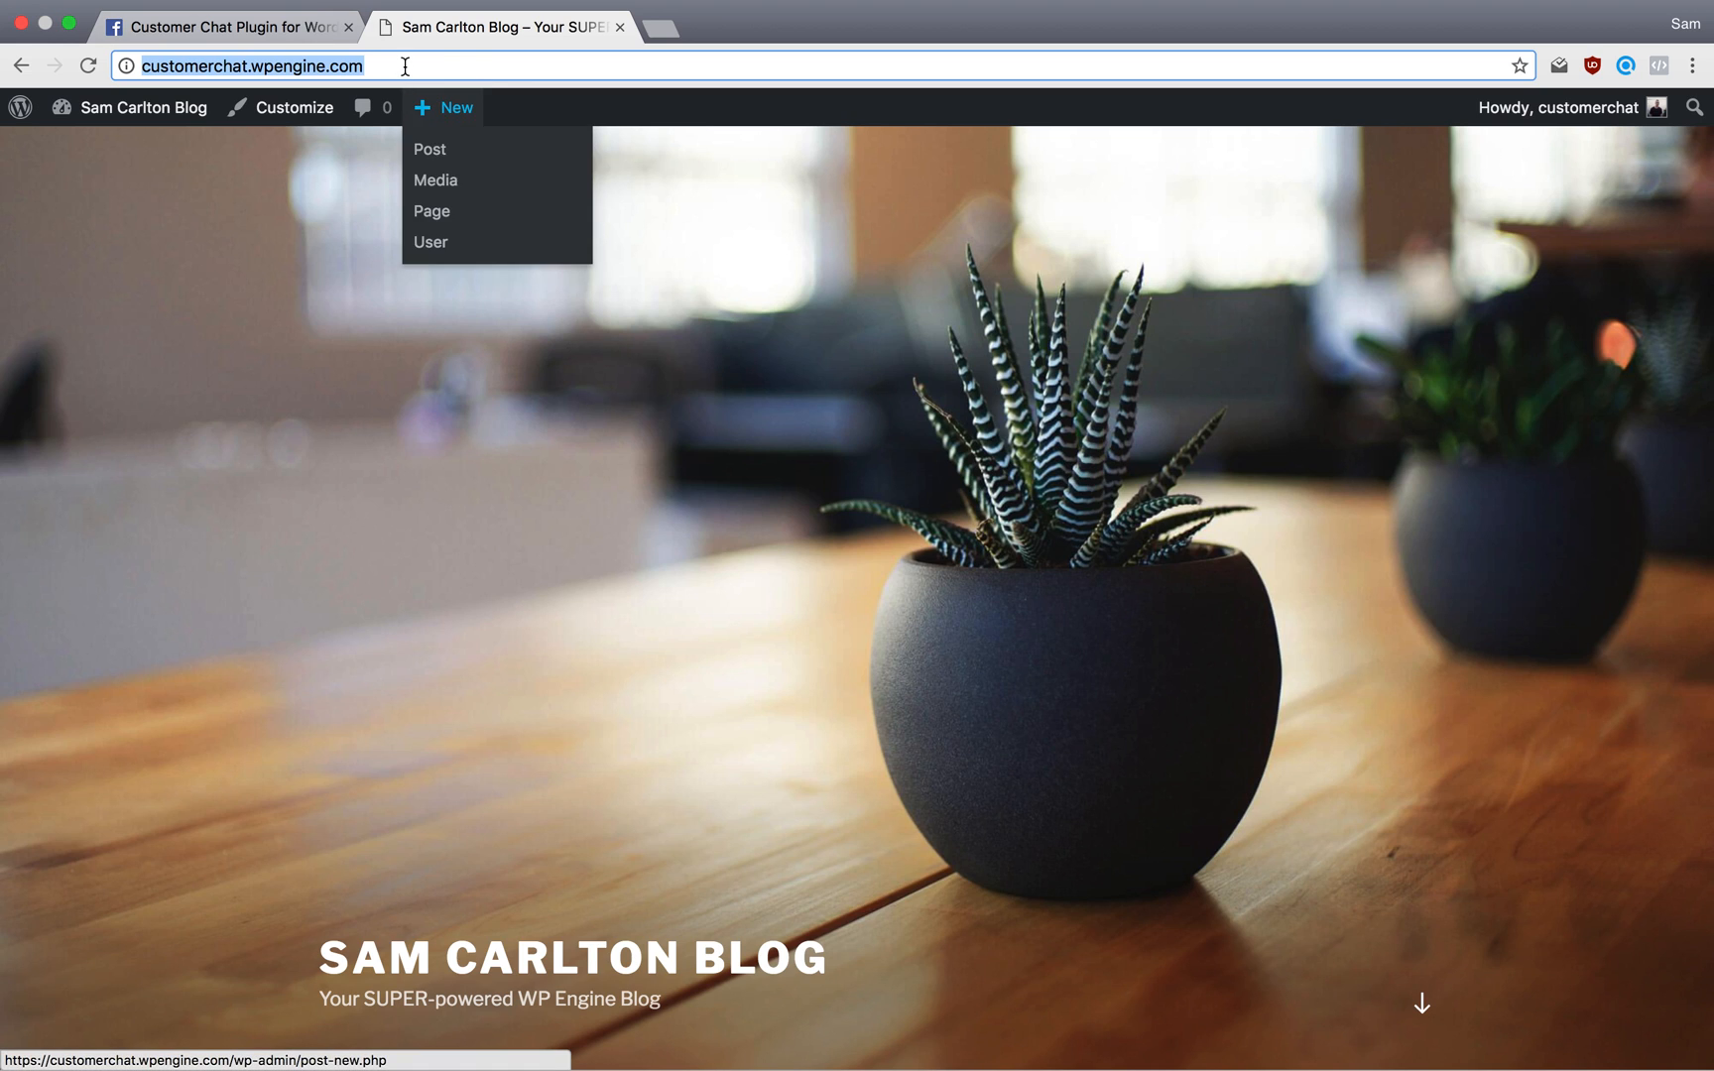
left_click(251, 67)
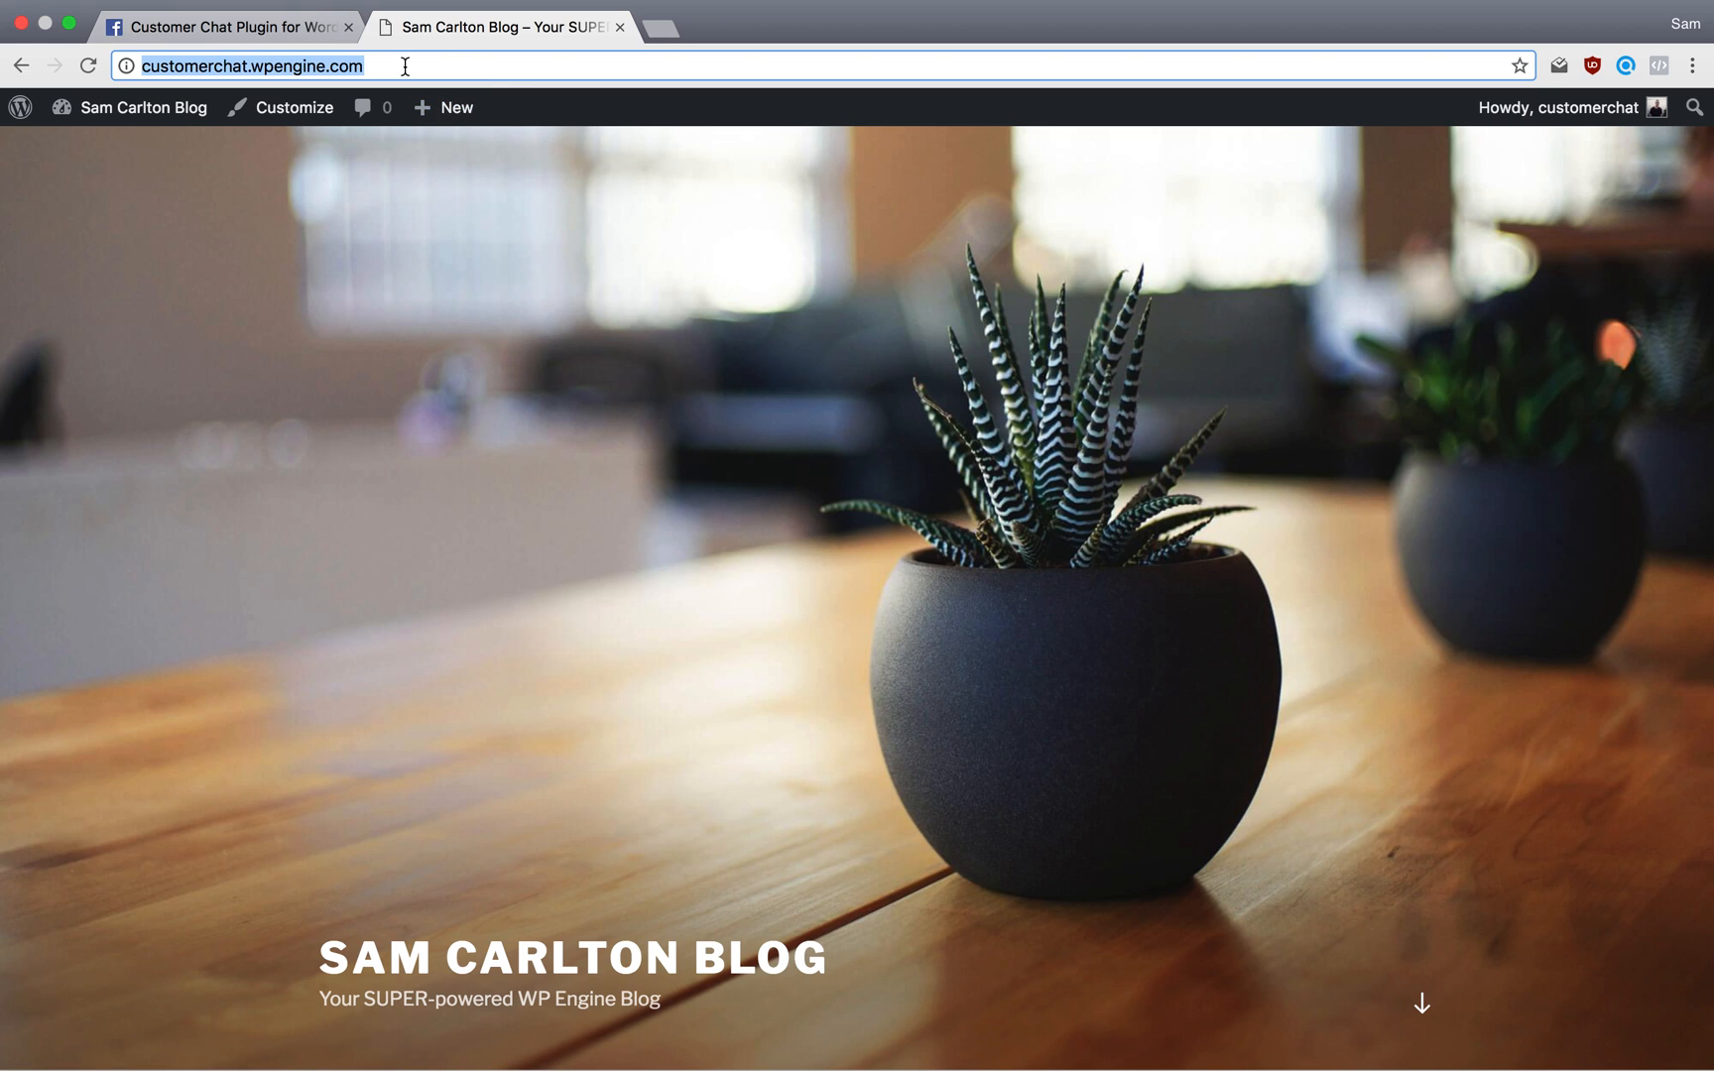
left_click(228, 24)
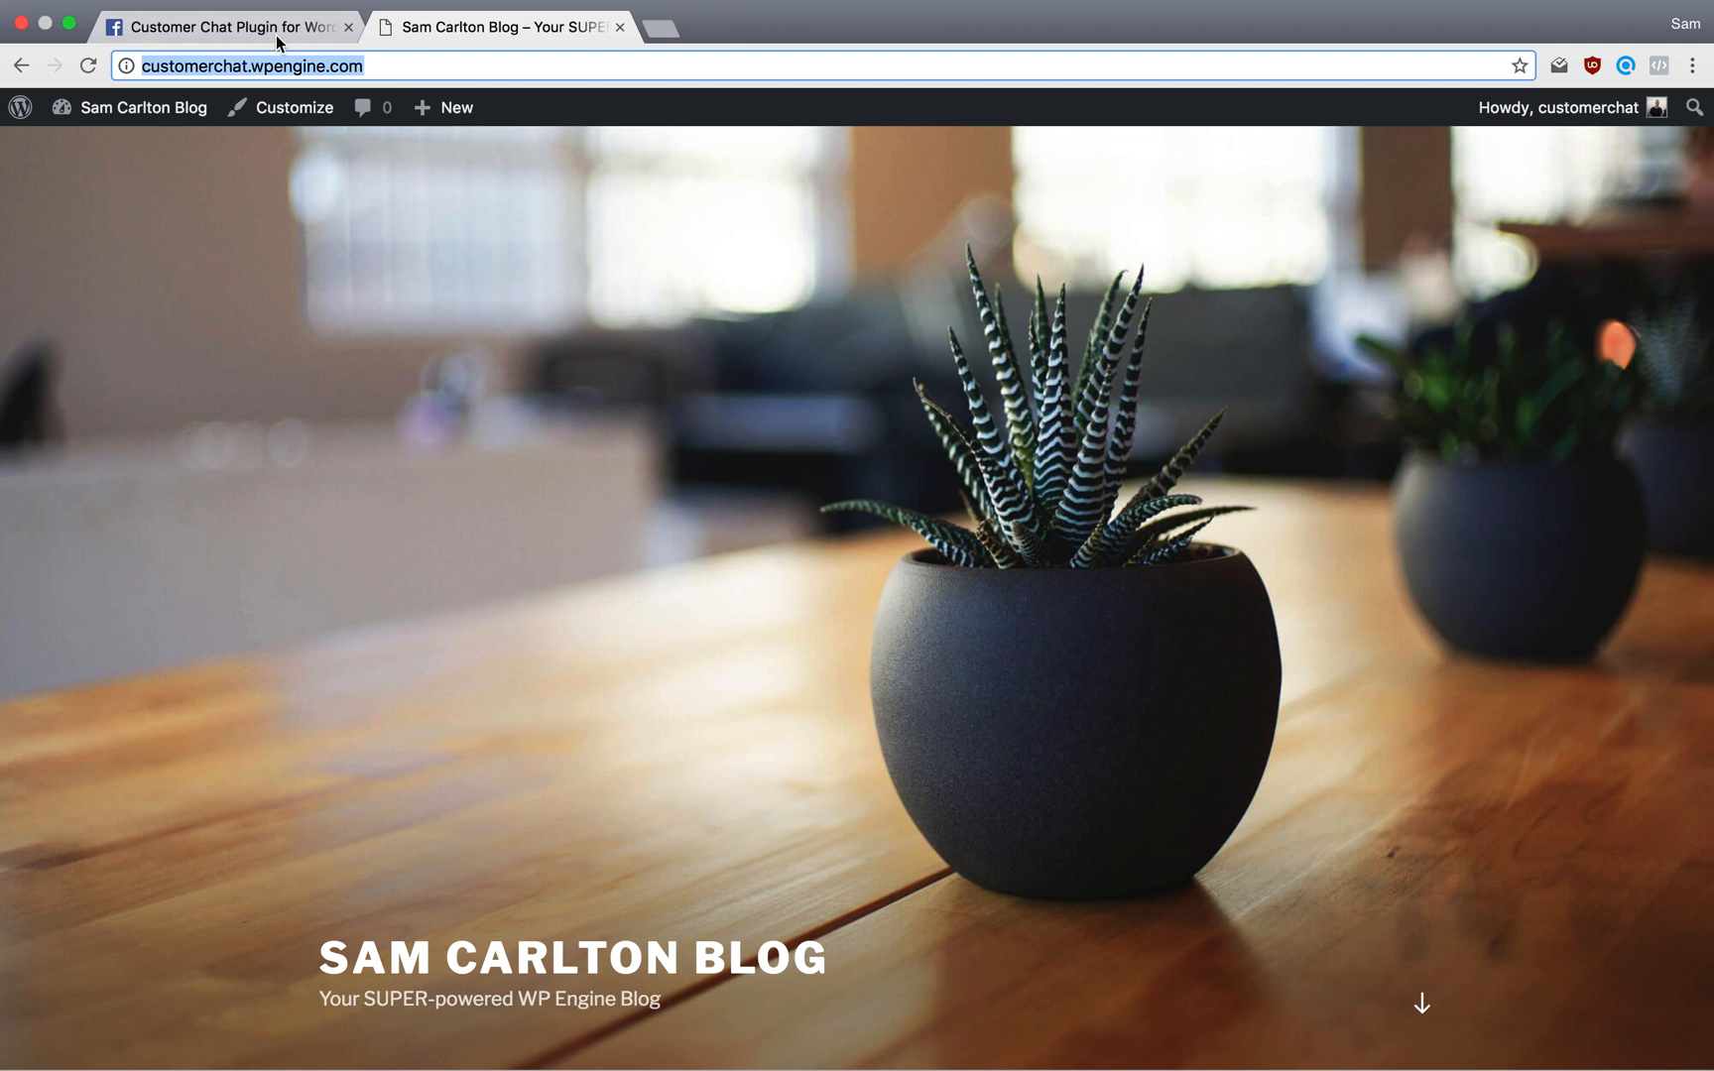
left_click(238, 24)
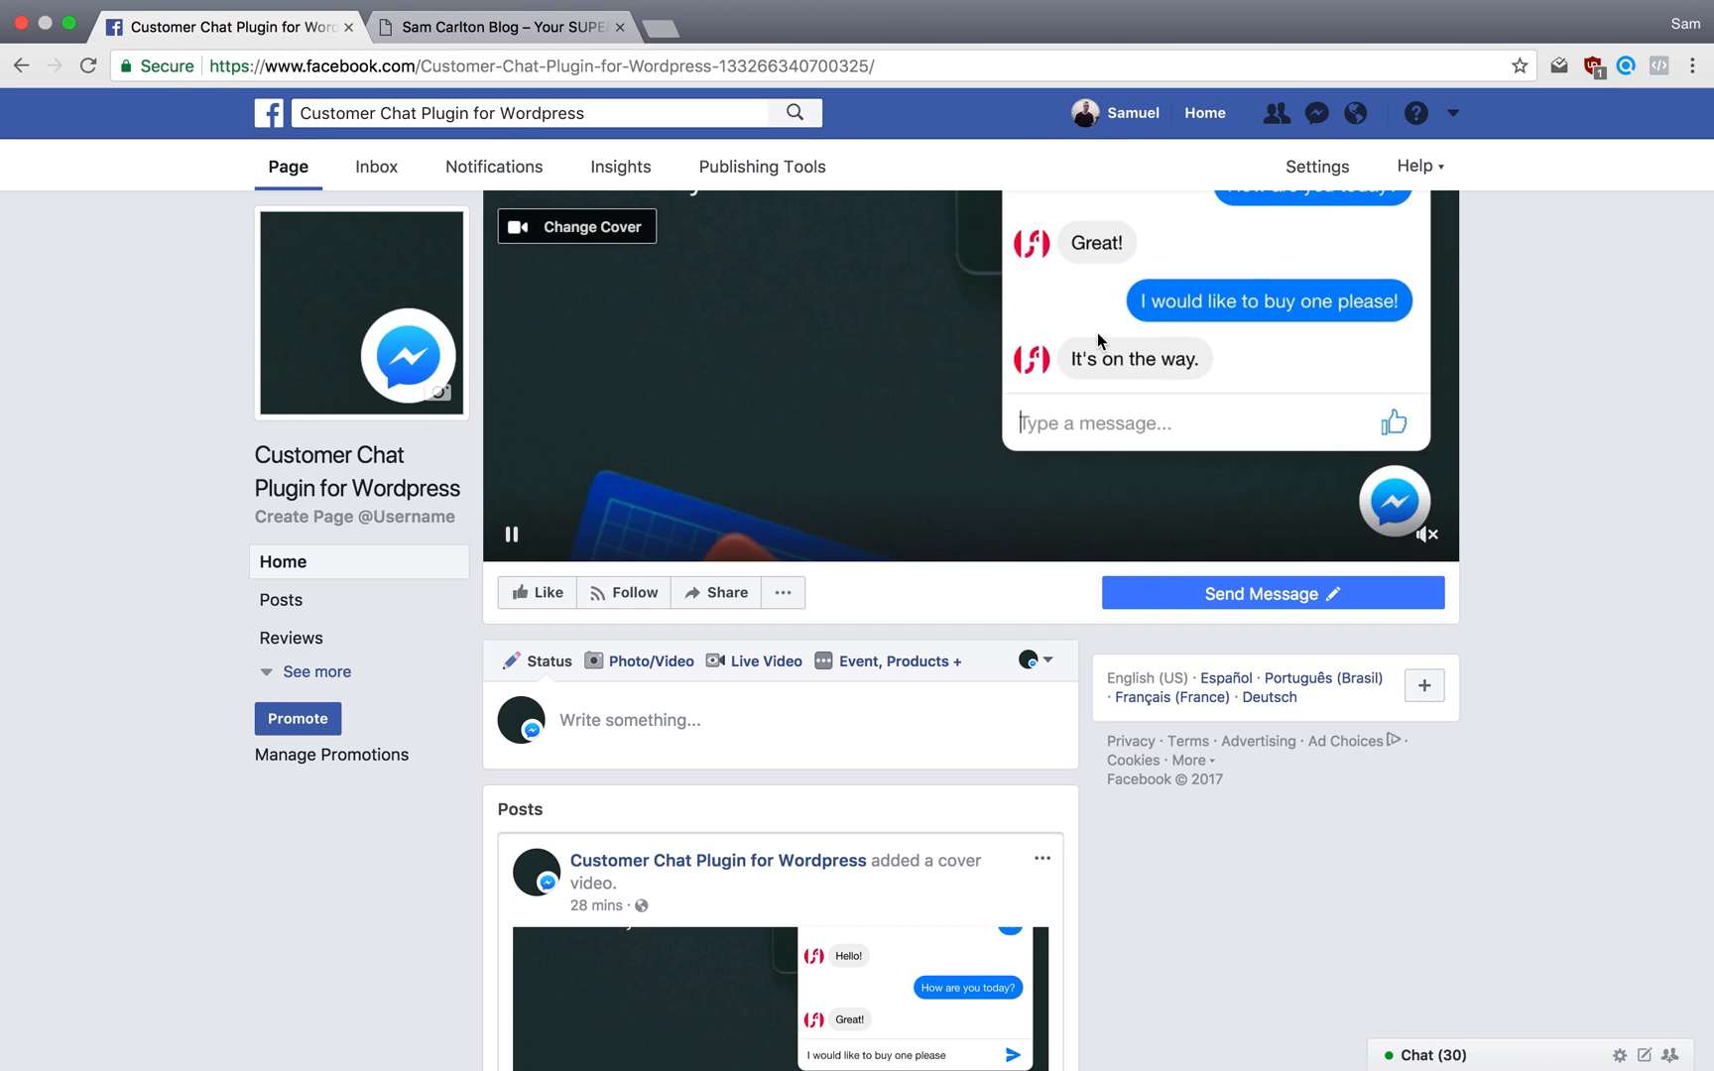
left_click(1317, 166)
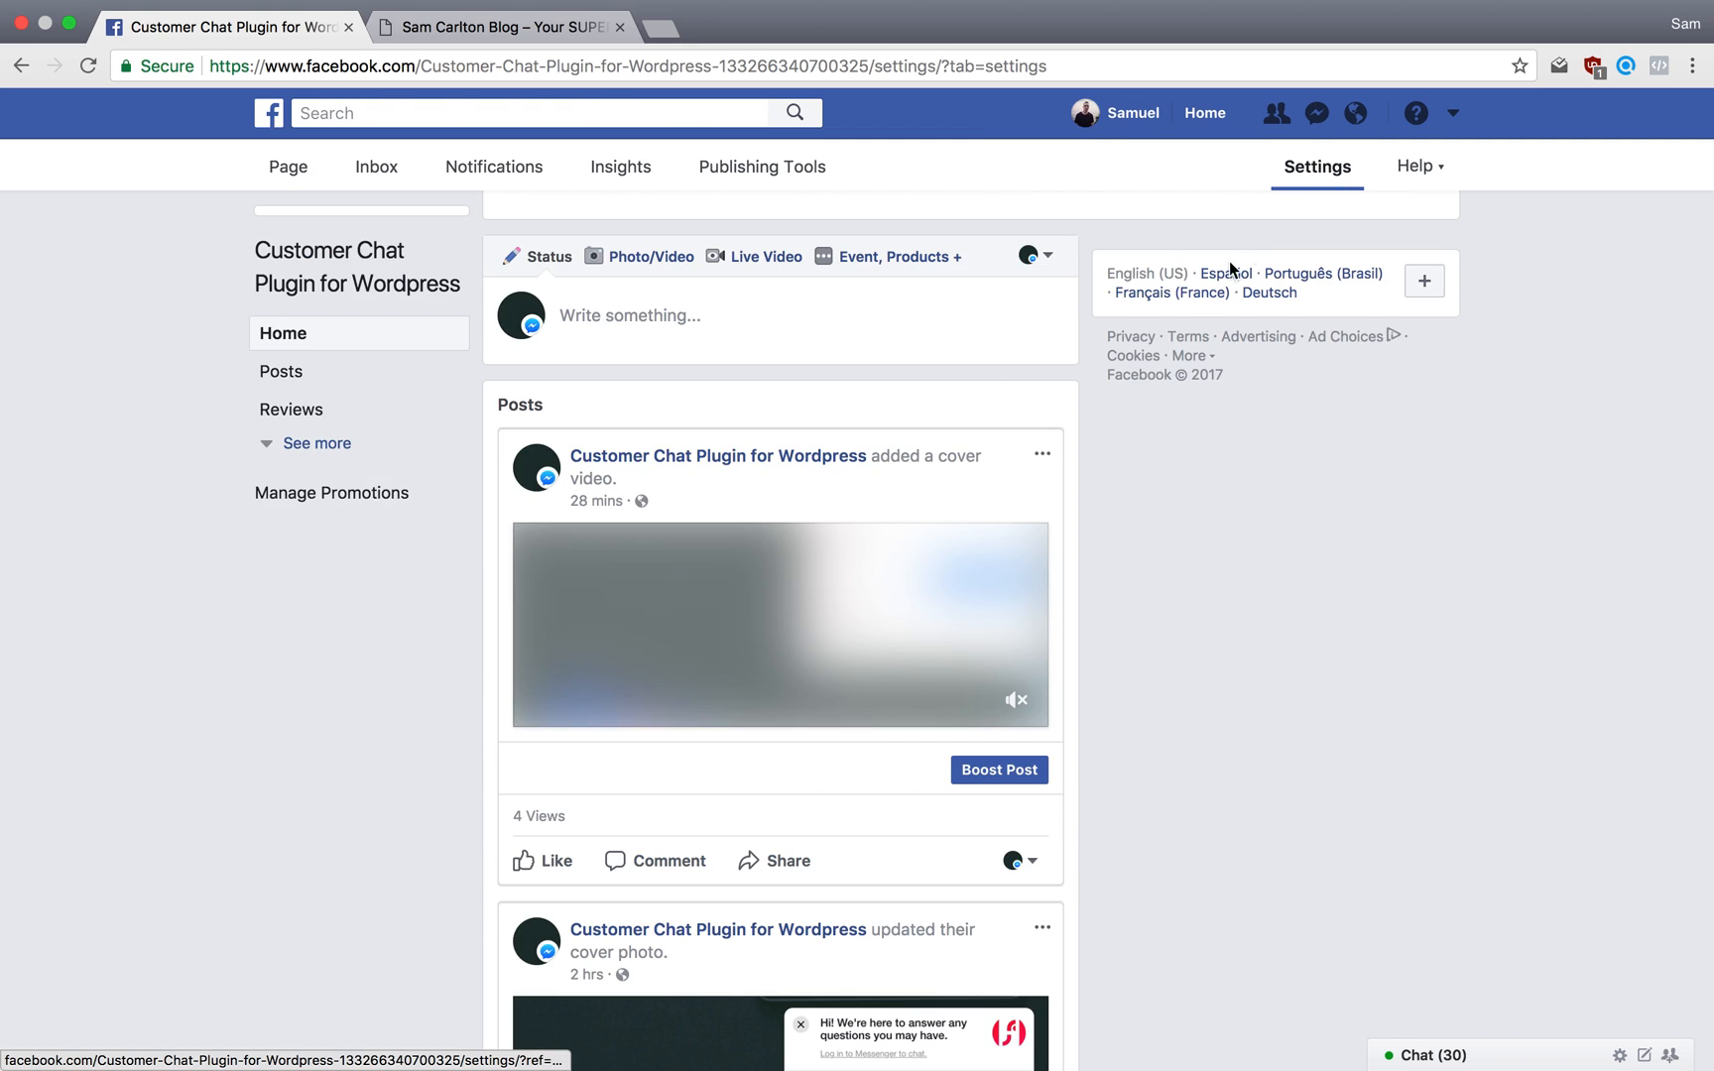
left_click(1317, 167)
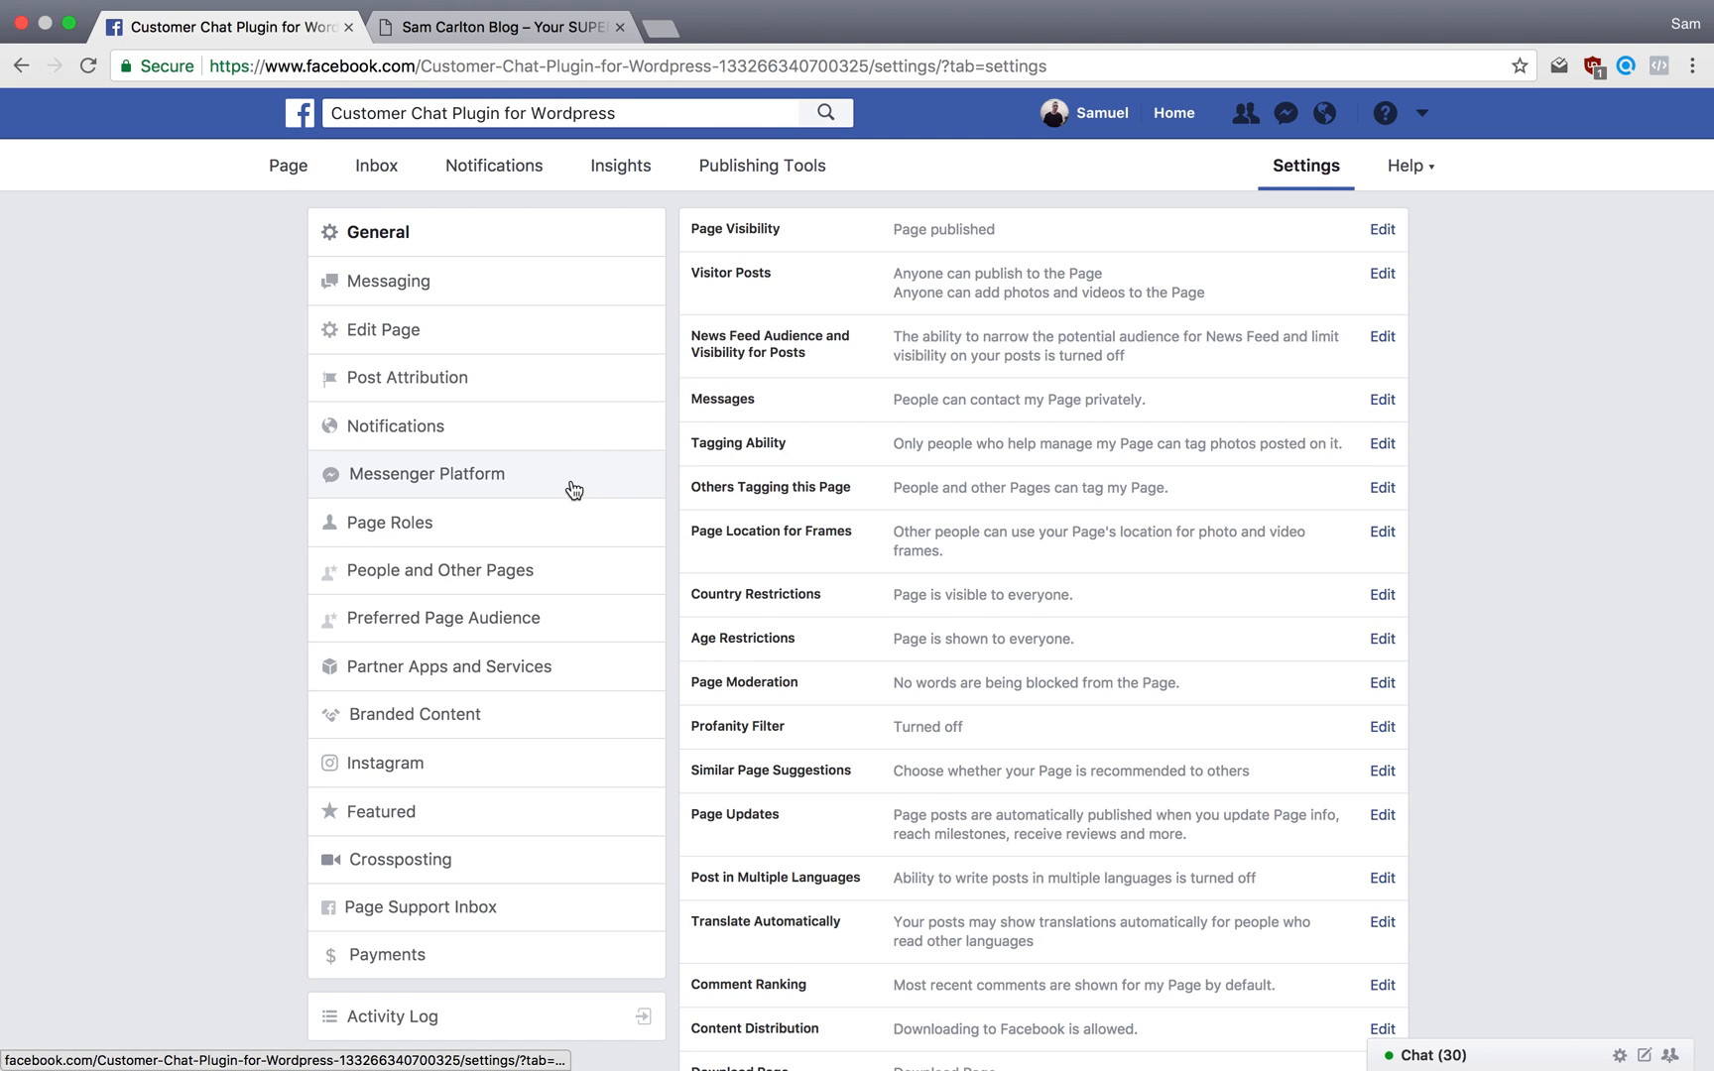
left_click(429, 474)
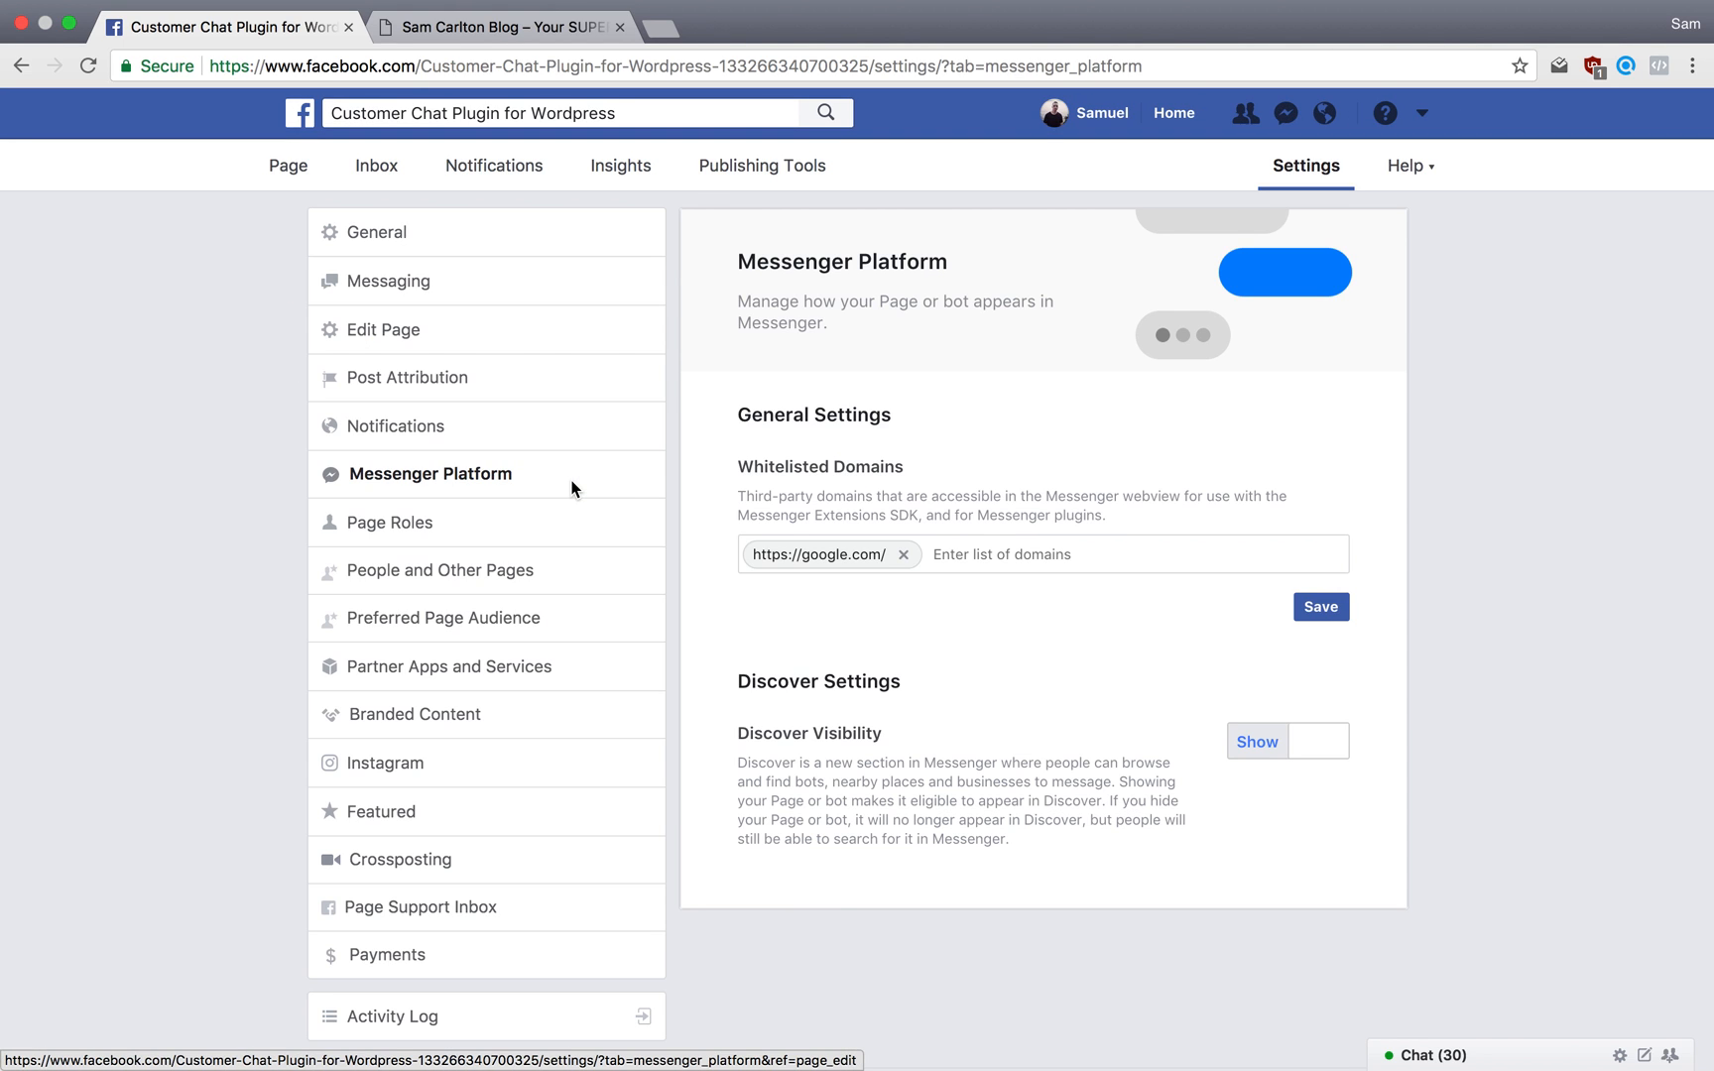
type("http://customerchat.wpengine.com/")
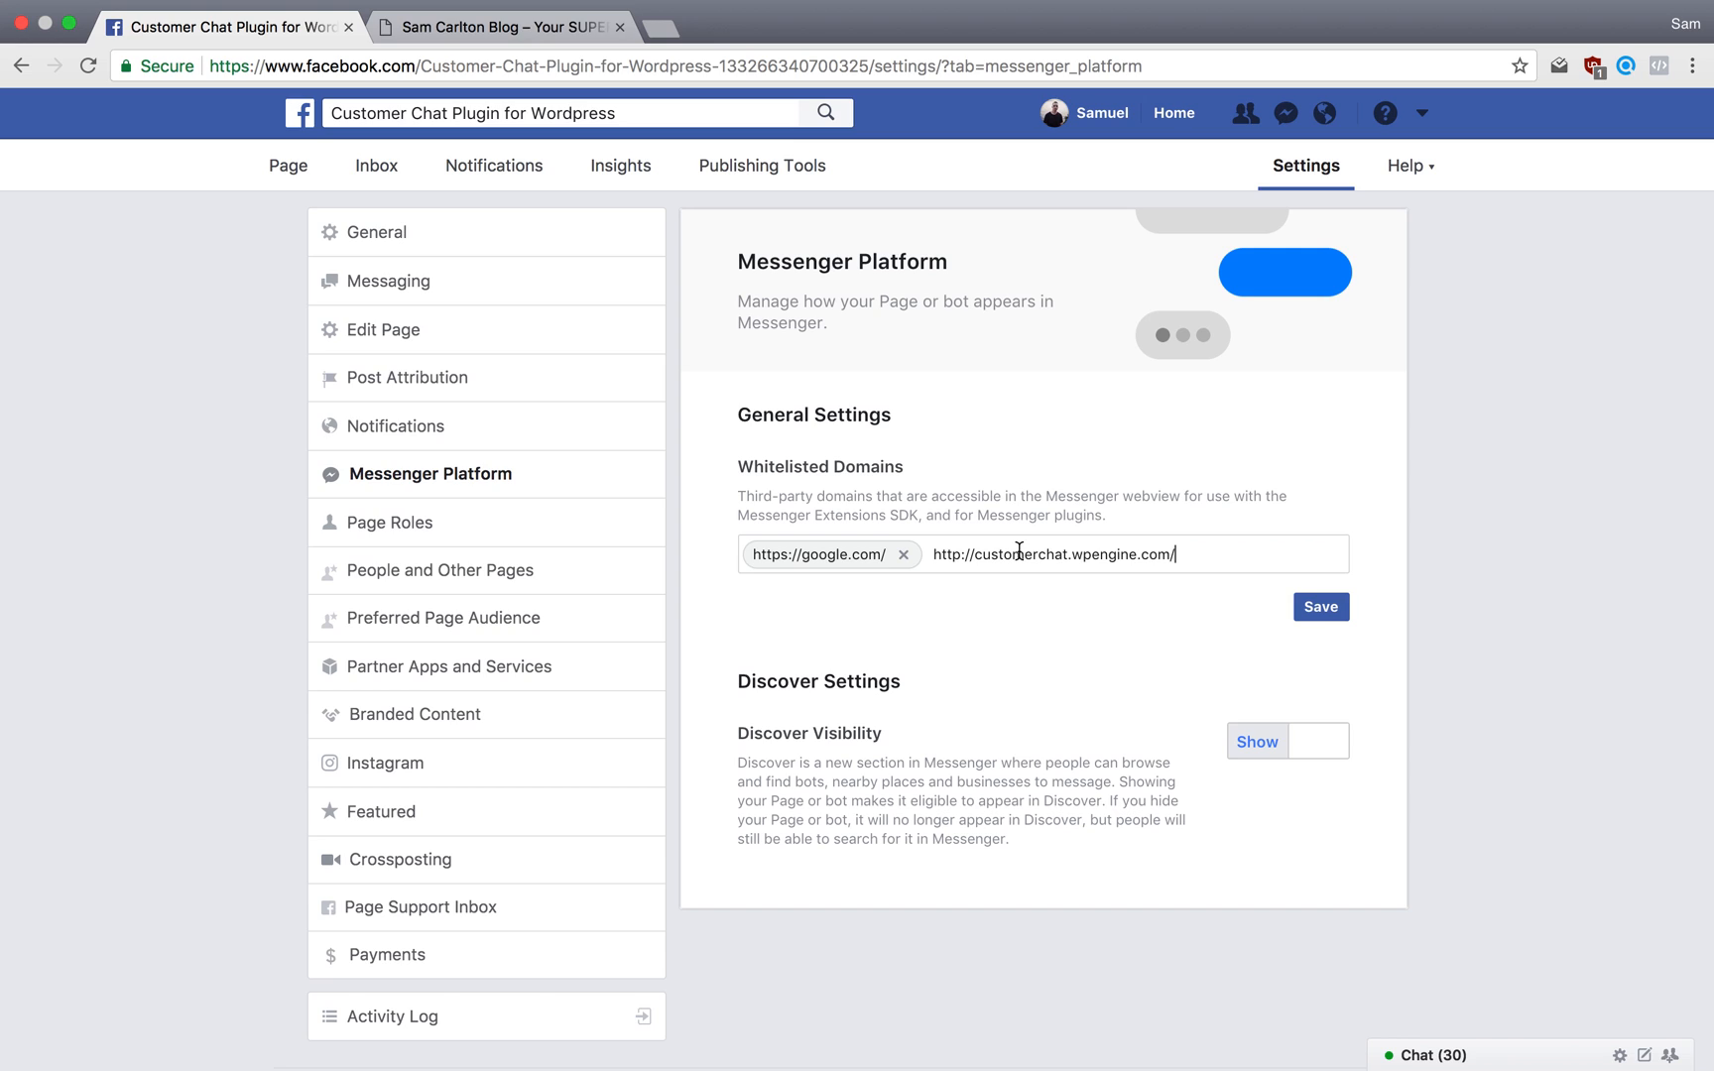
left_click(1321, 607)
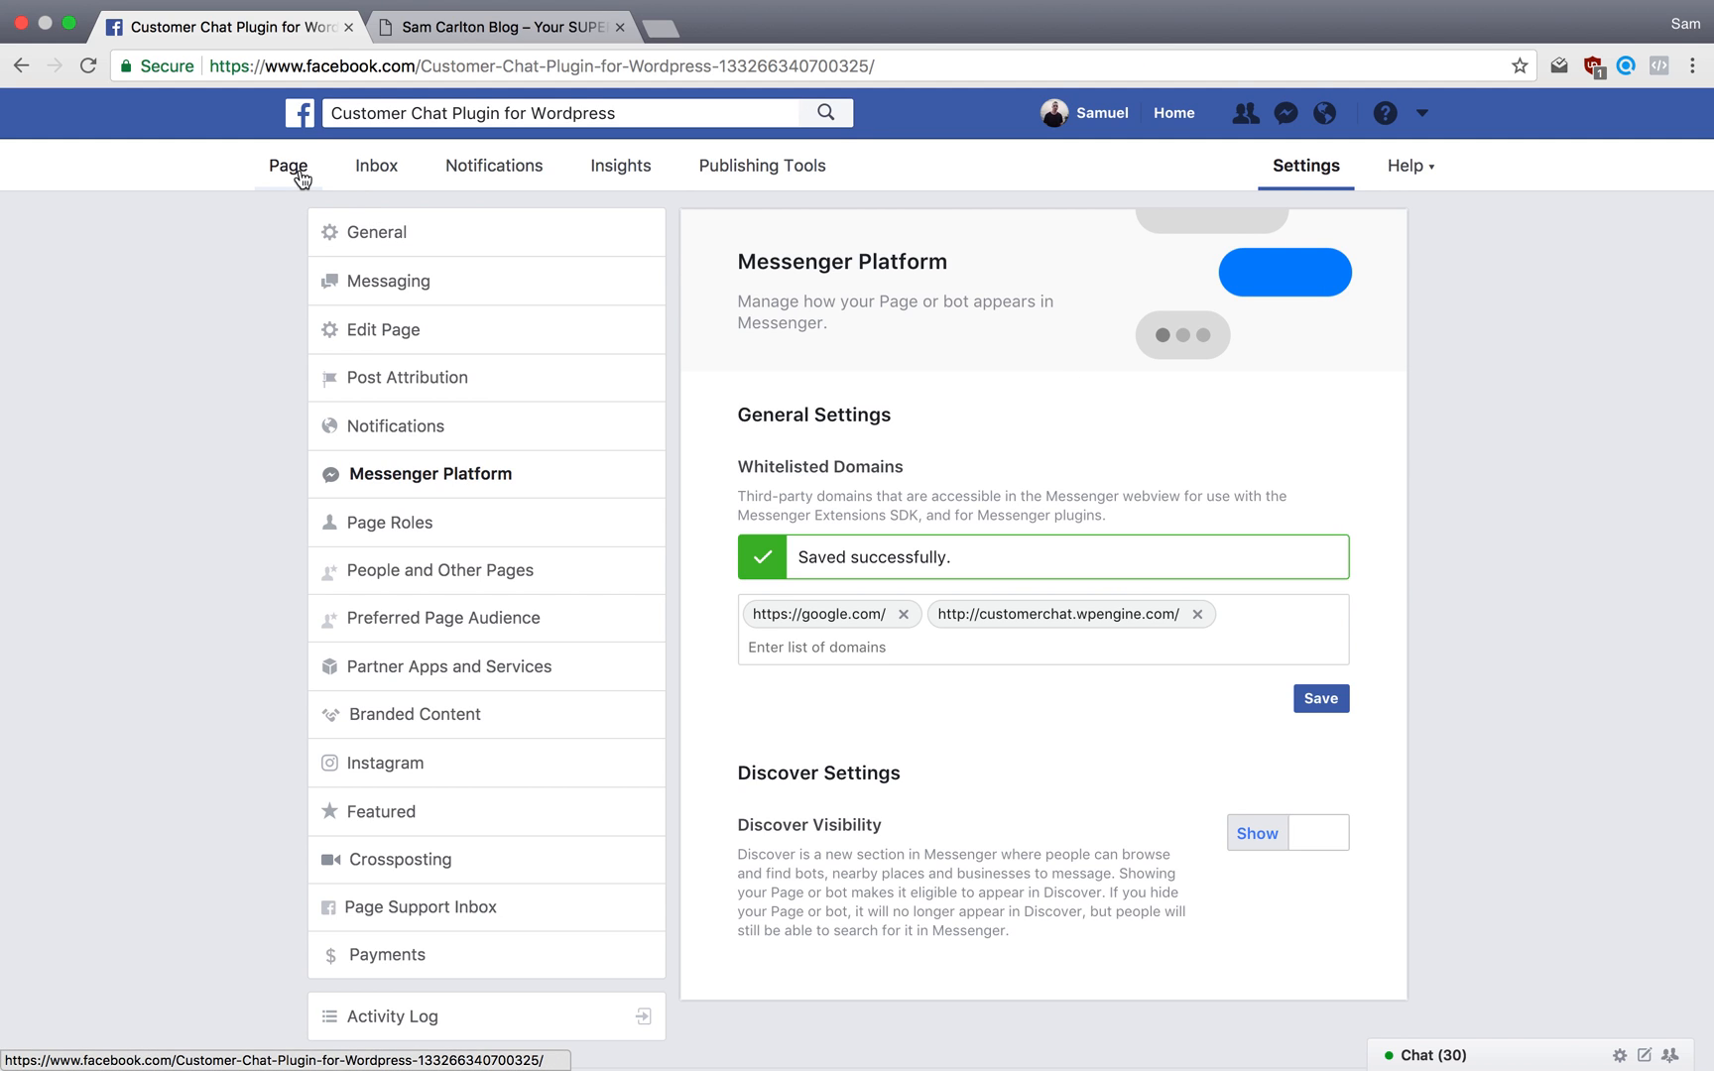
left_click(287, 167)
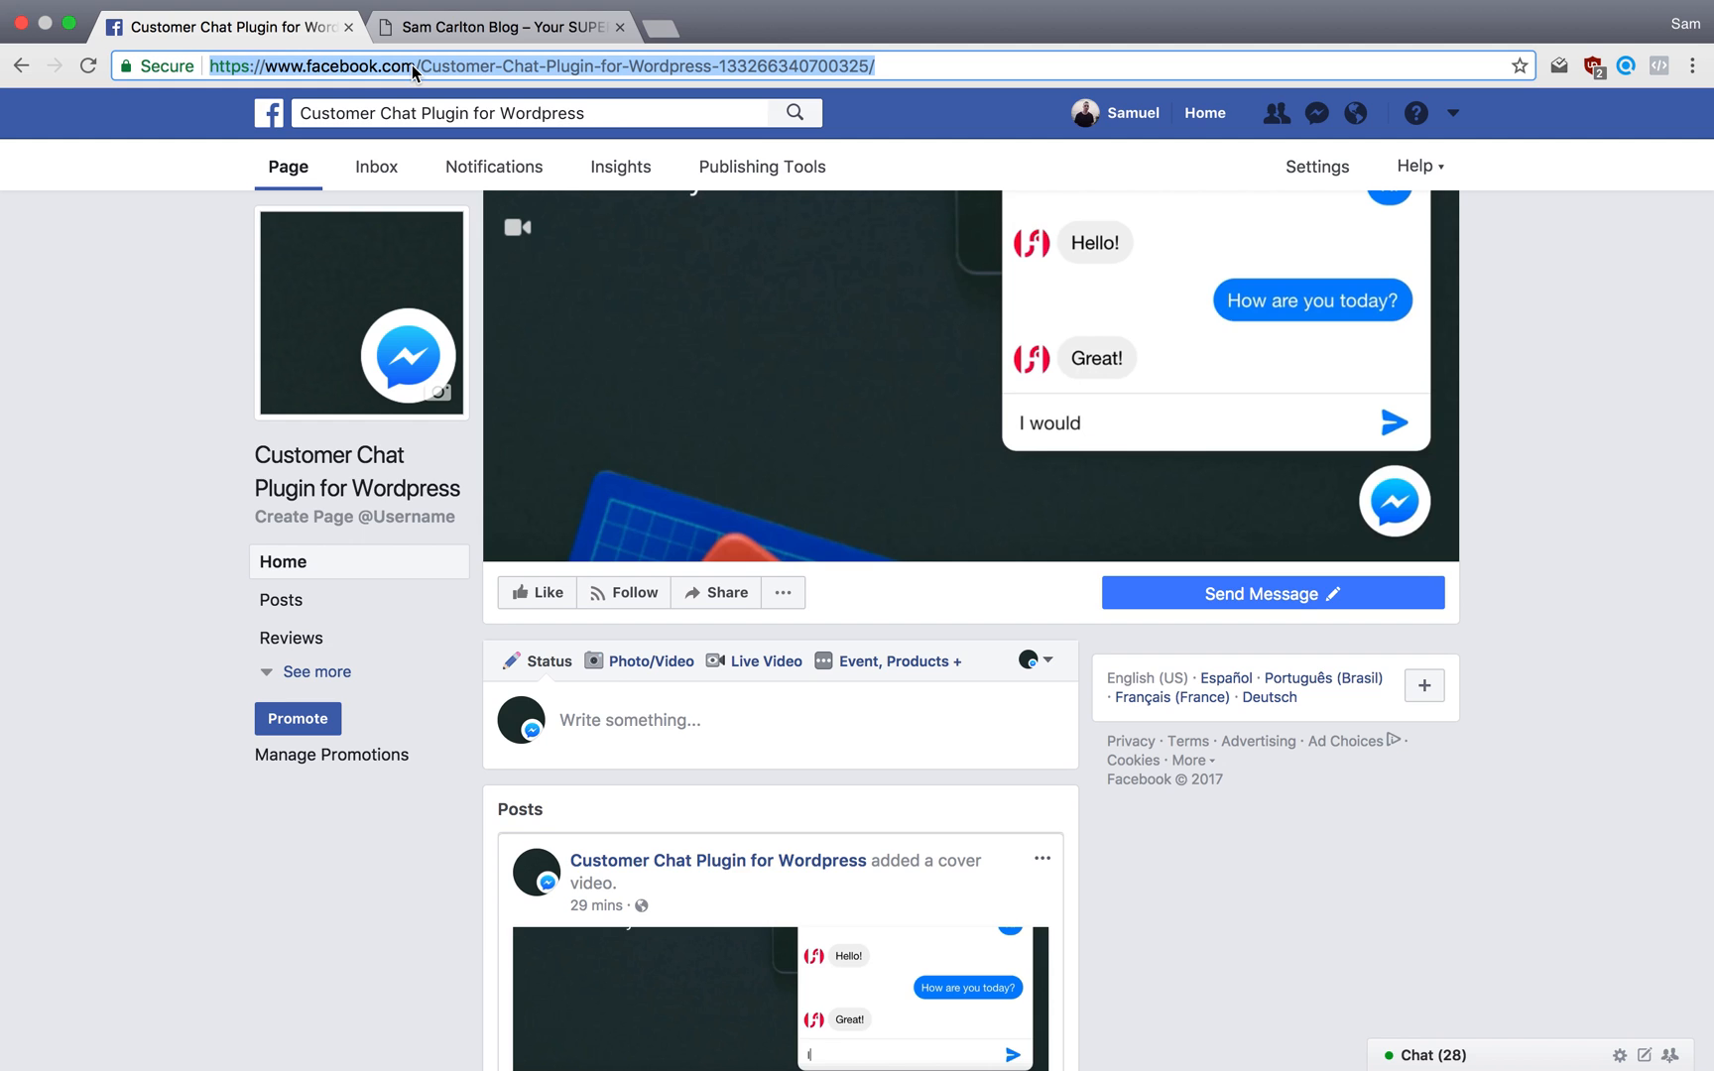
Step: Activate the Customer Chat for Facebook plugin from the WordPress Plugins list
left_click(508, 27)
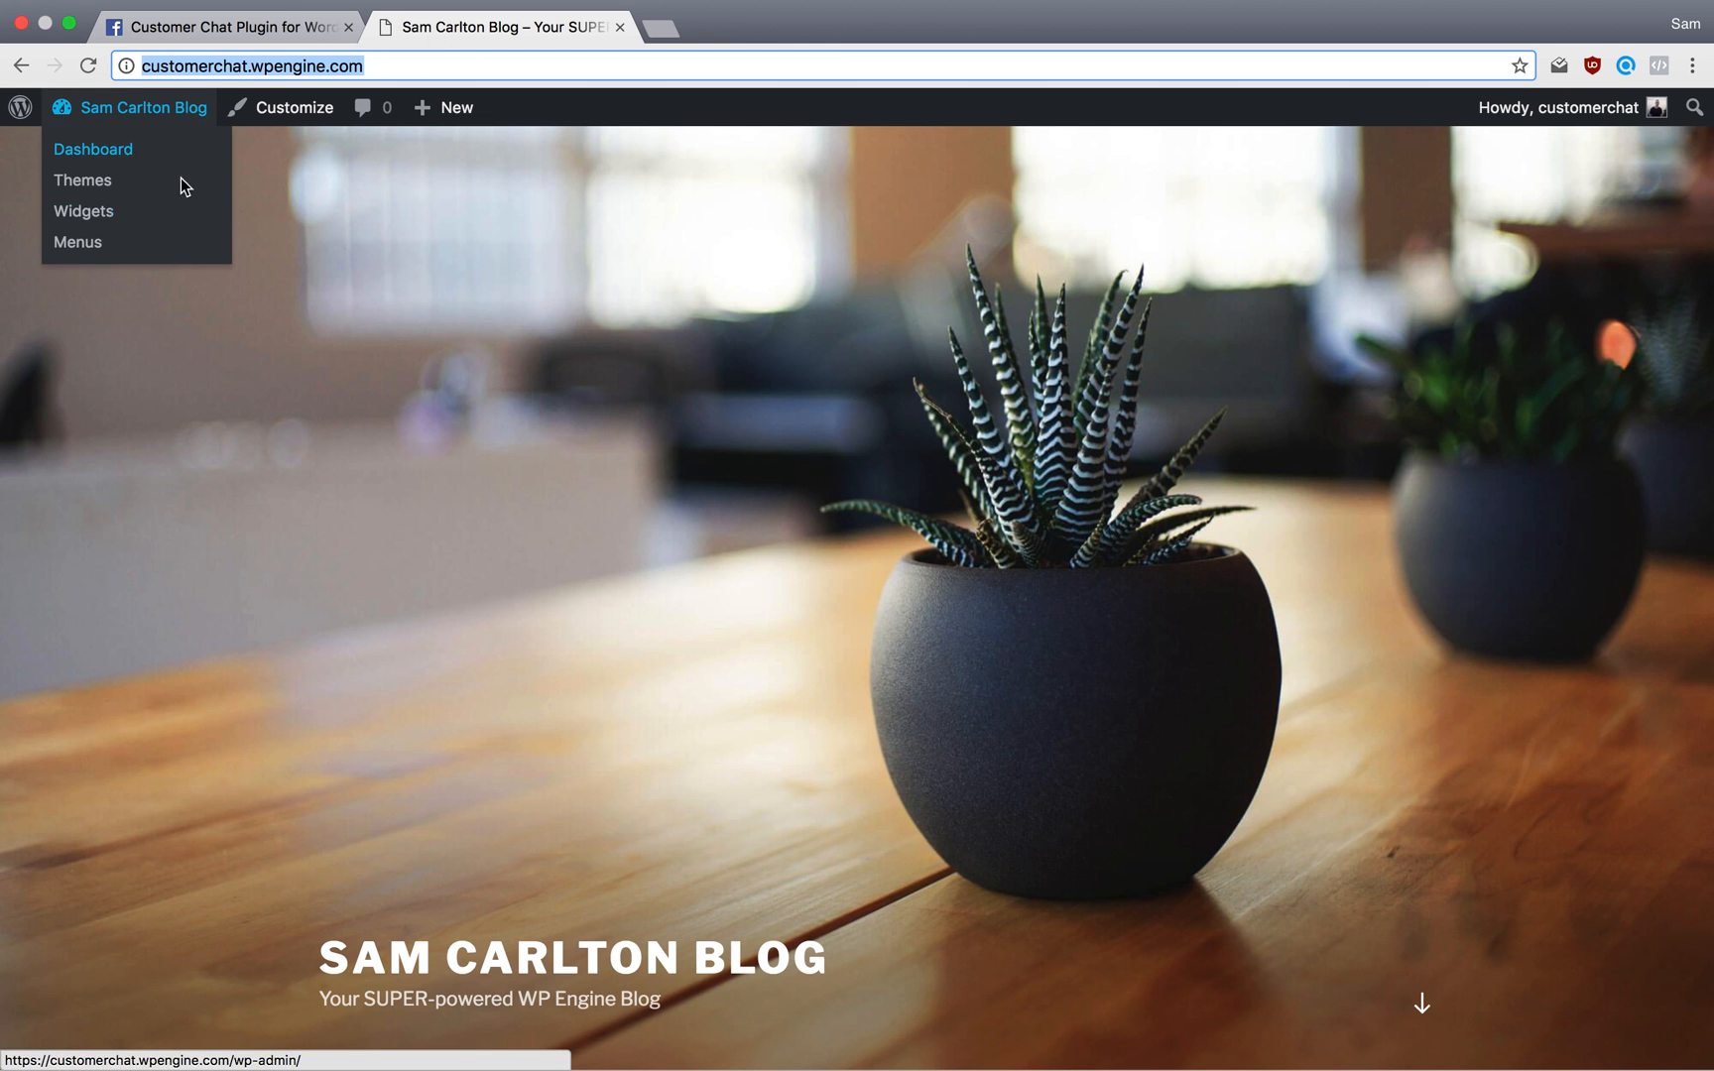
left_click(94, 149)
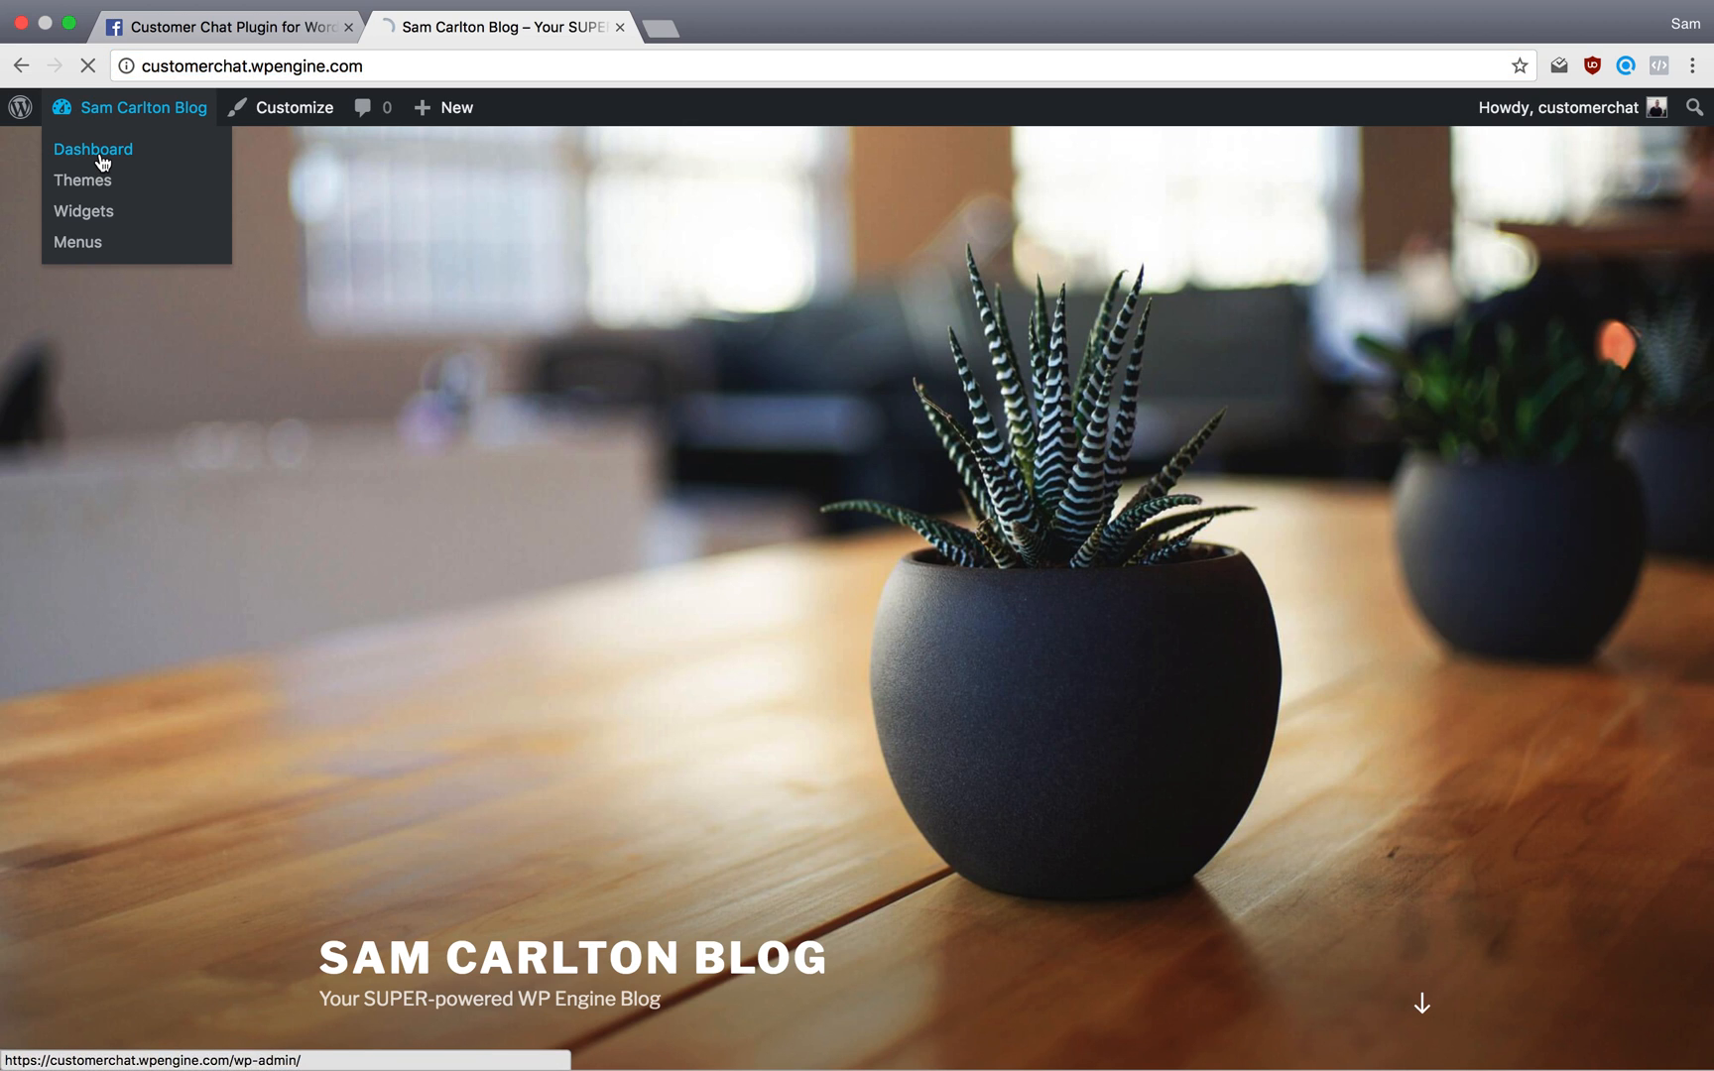
left_click(91, 151)
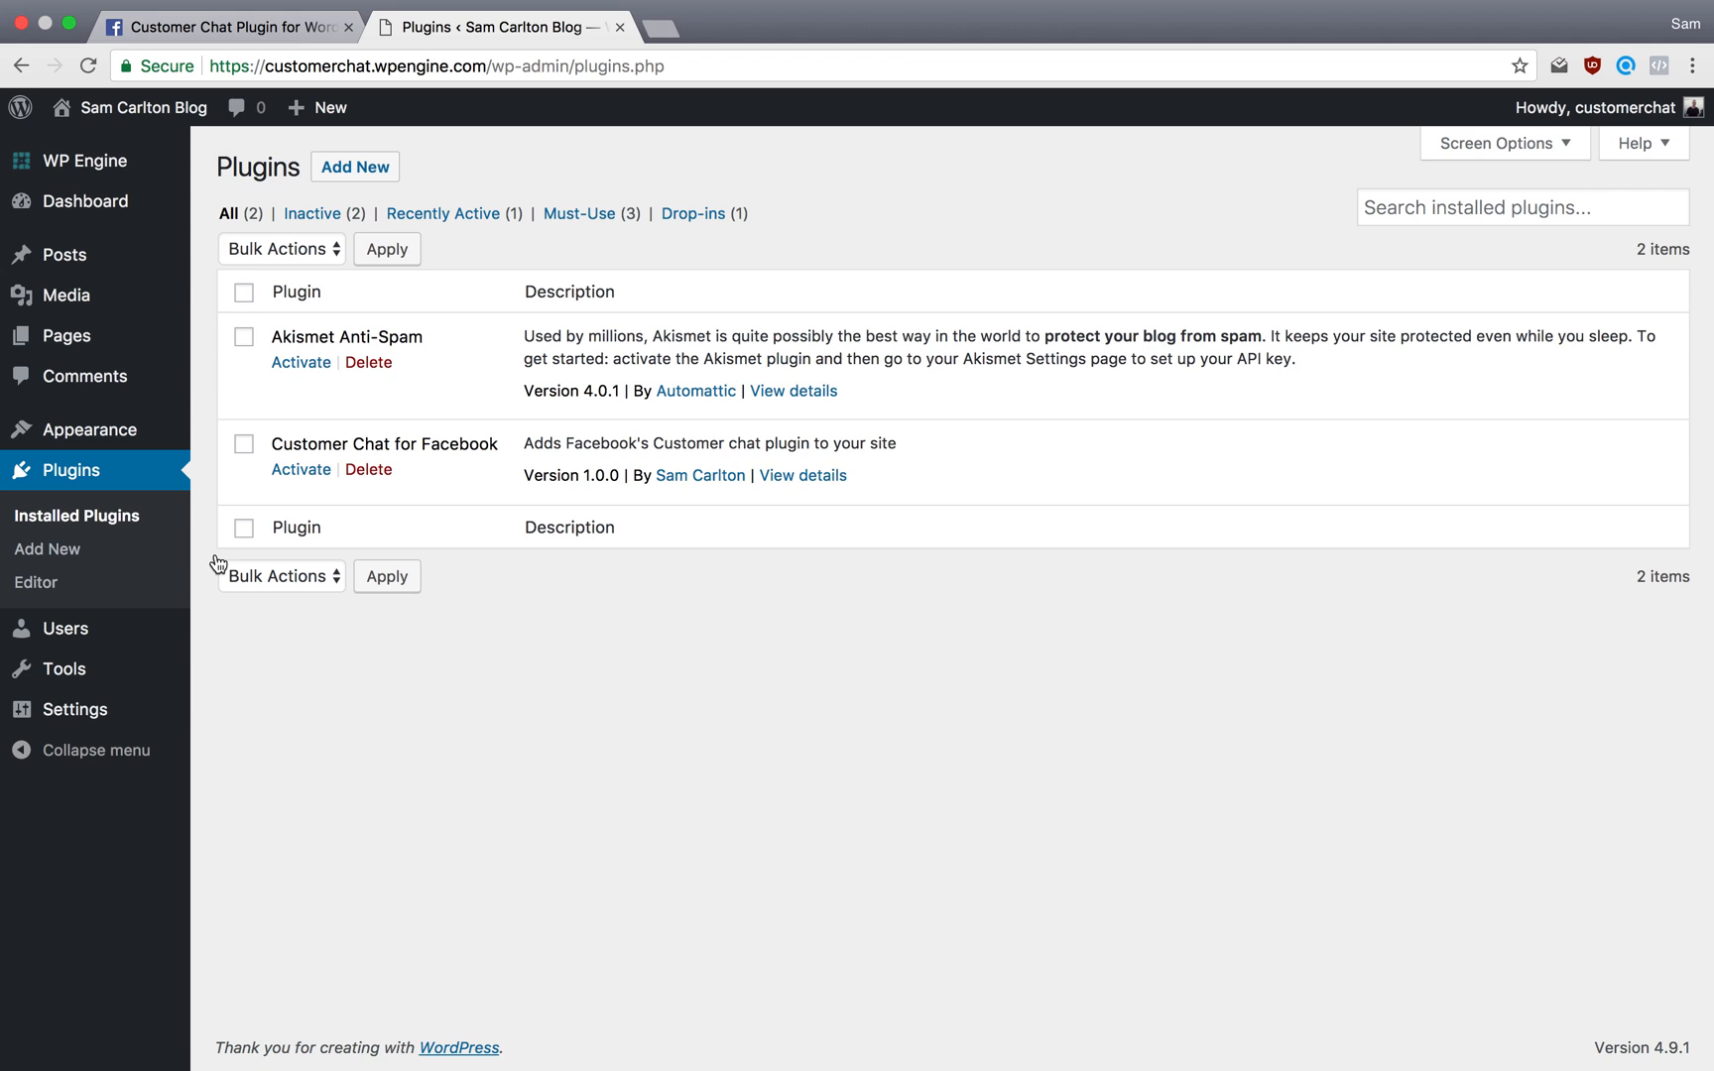
left_click(300, 470)
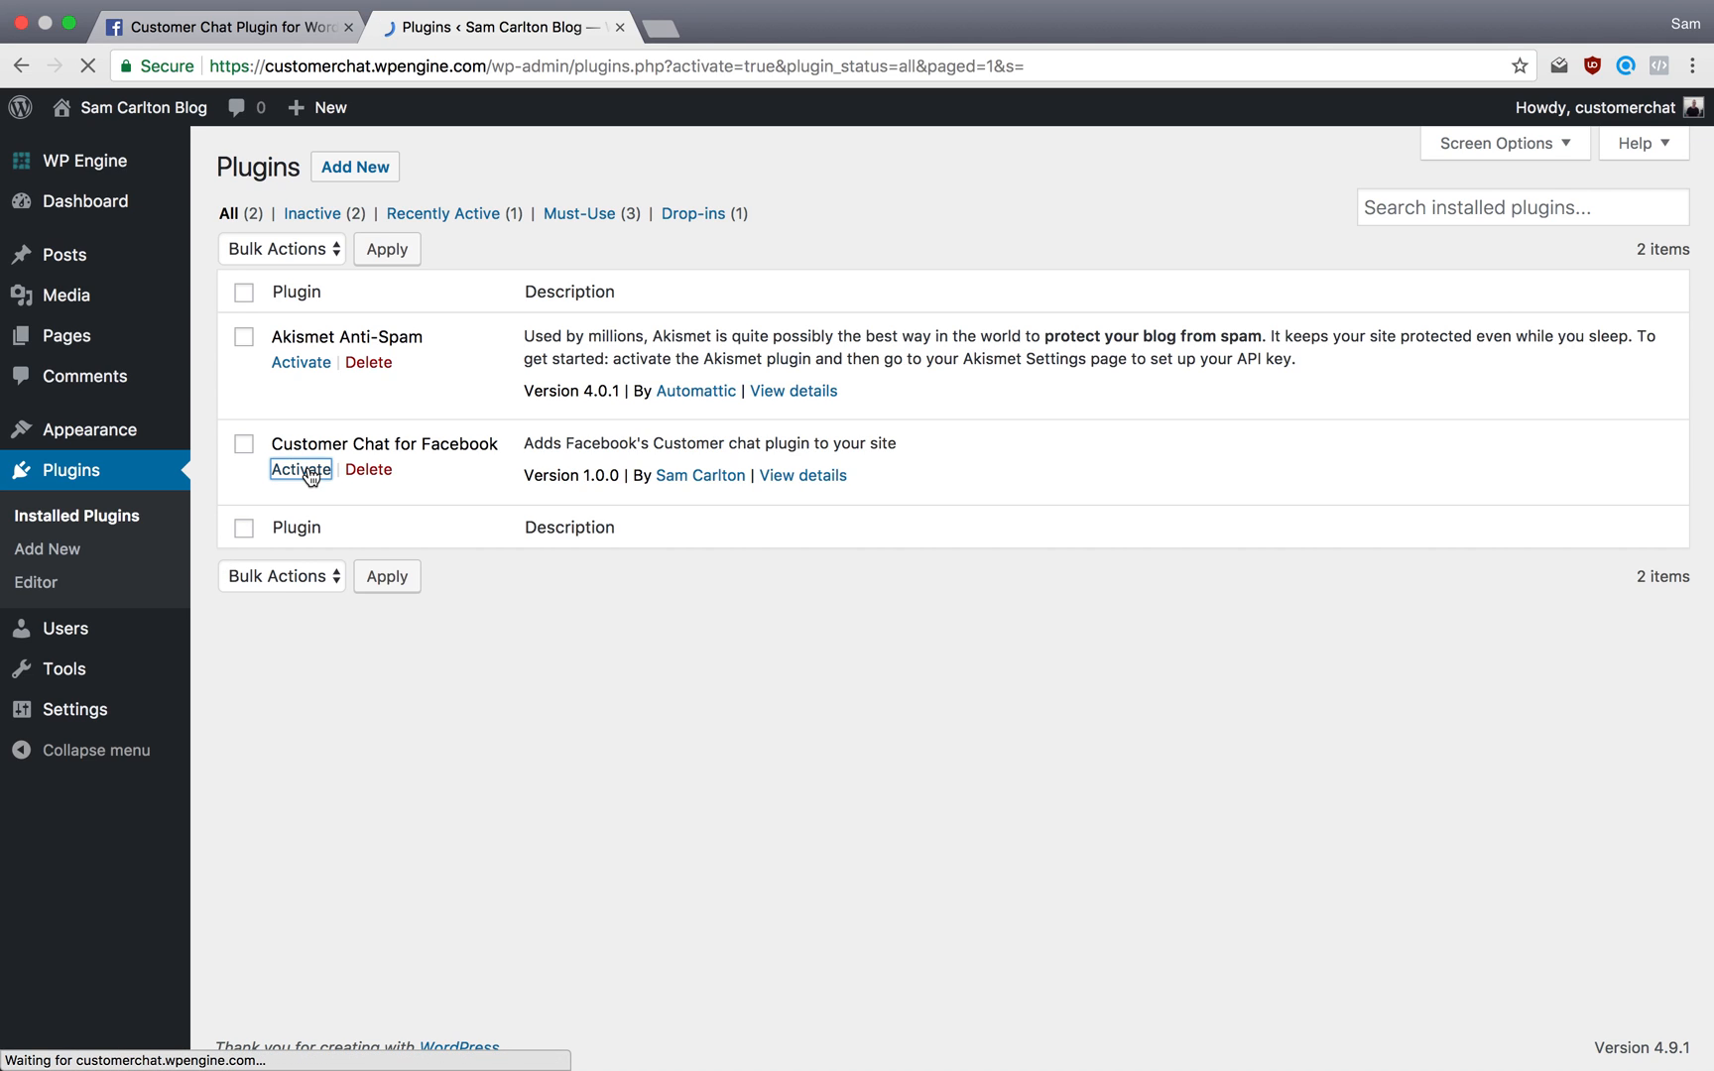
left_click(301, 470)
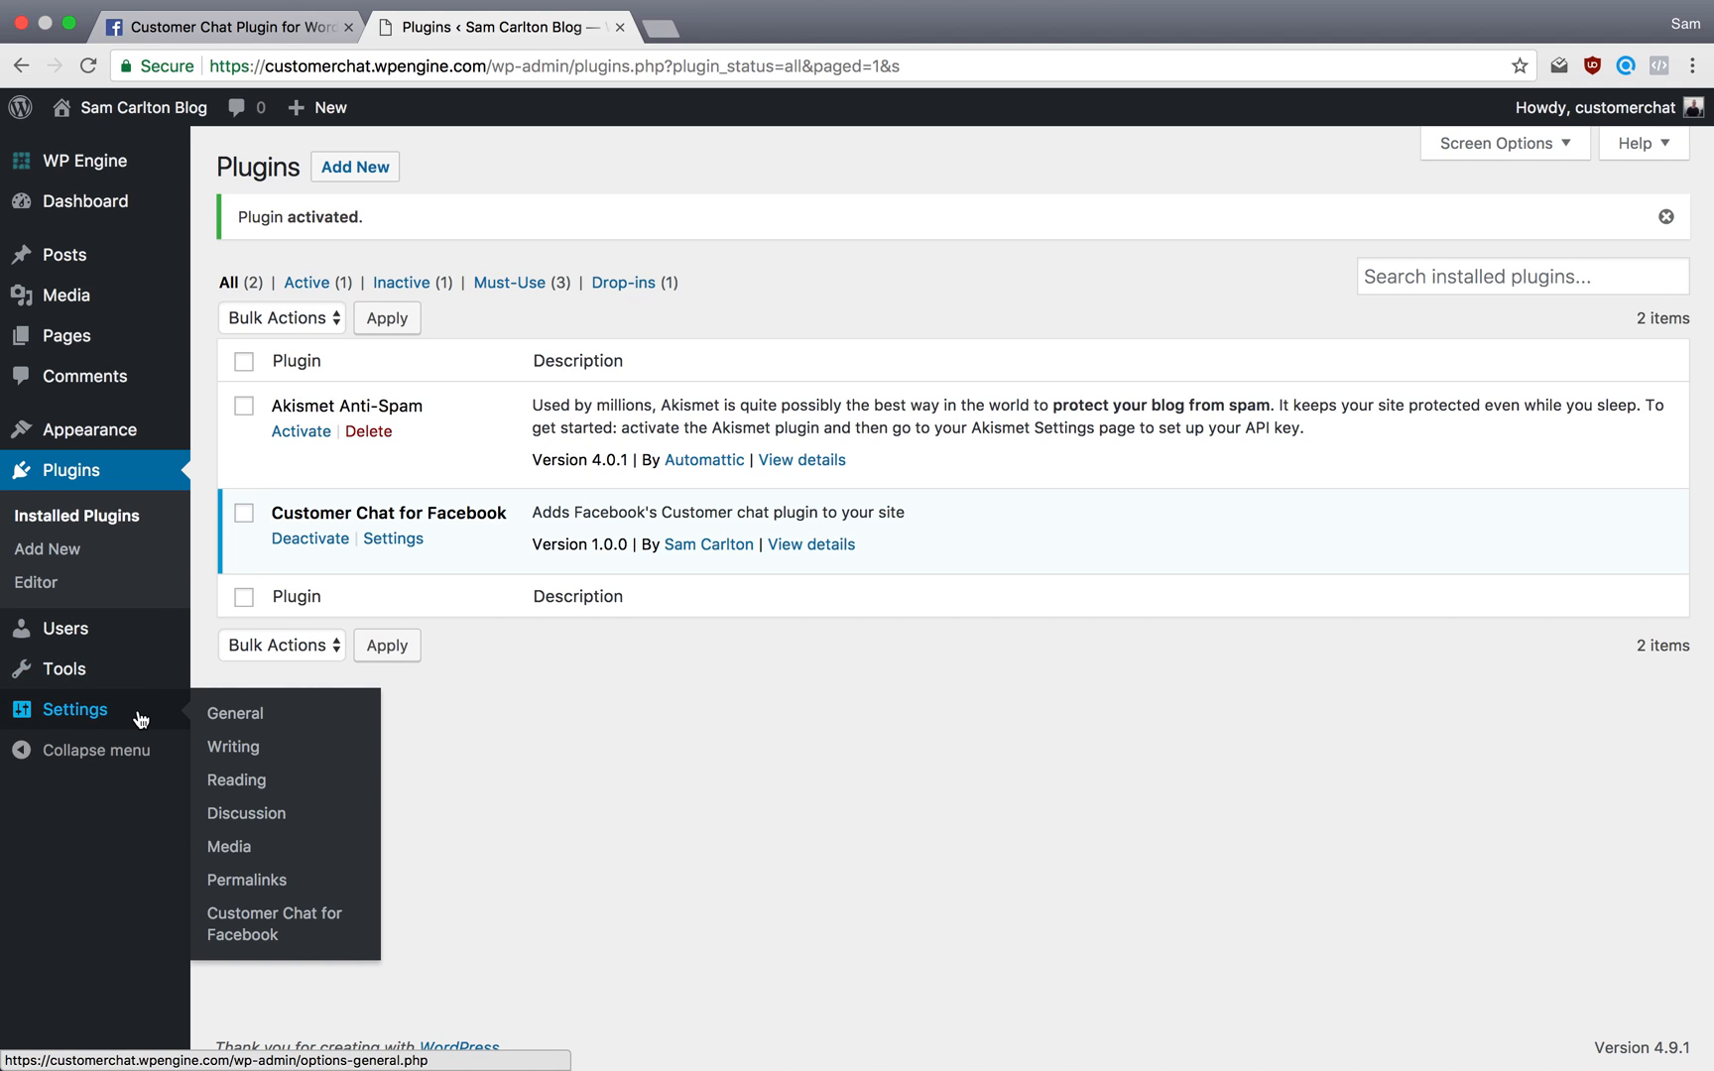
Step: Go to the plugin's Facebook Page ID field and follow the 'Get it' link to find the ID
left_click(274, 924)
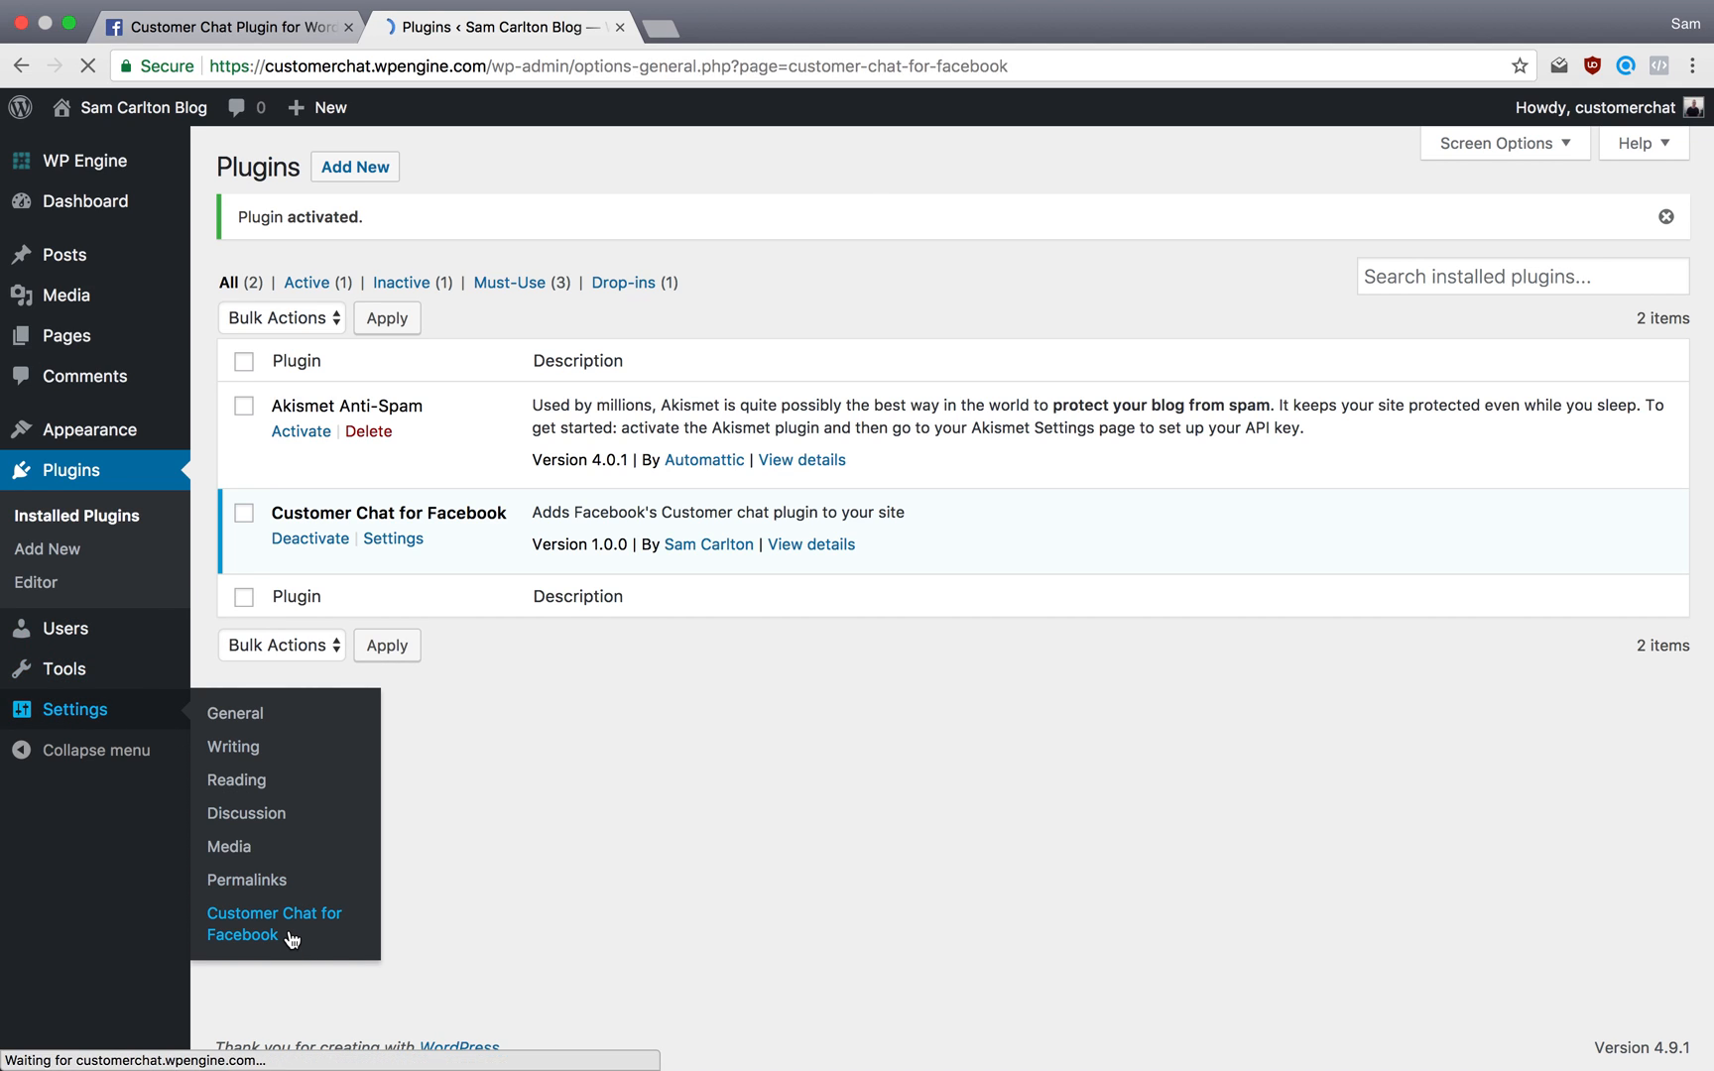
left_click(274, 925)
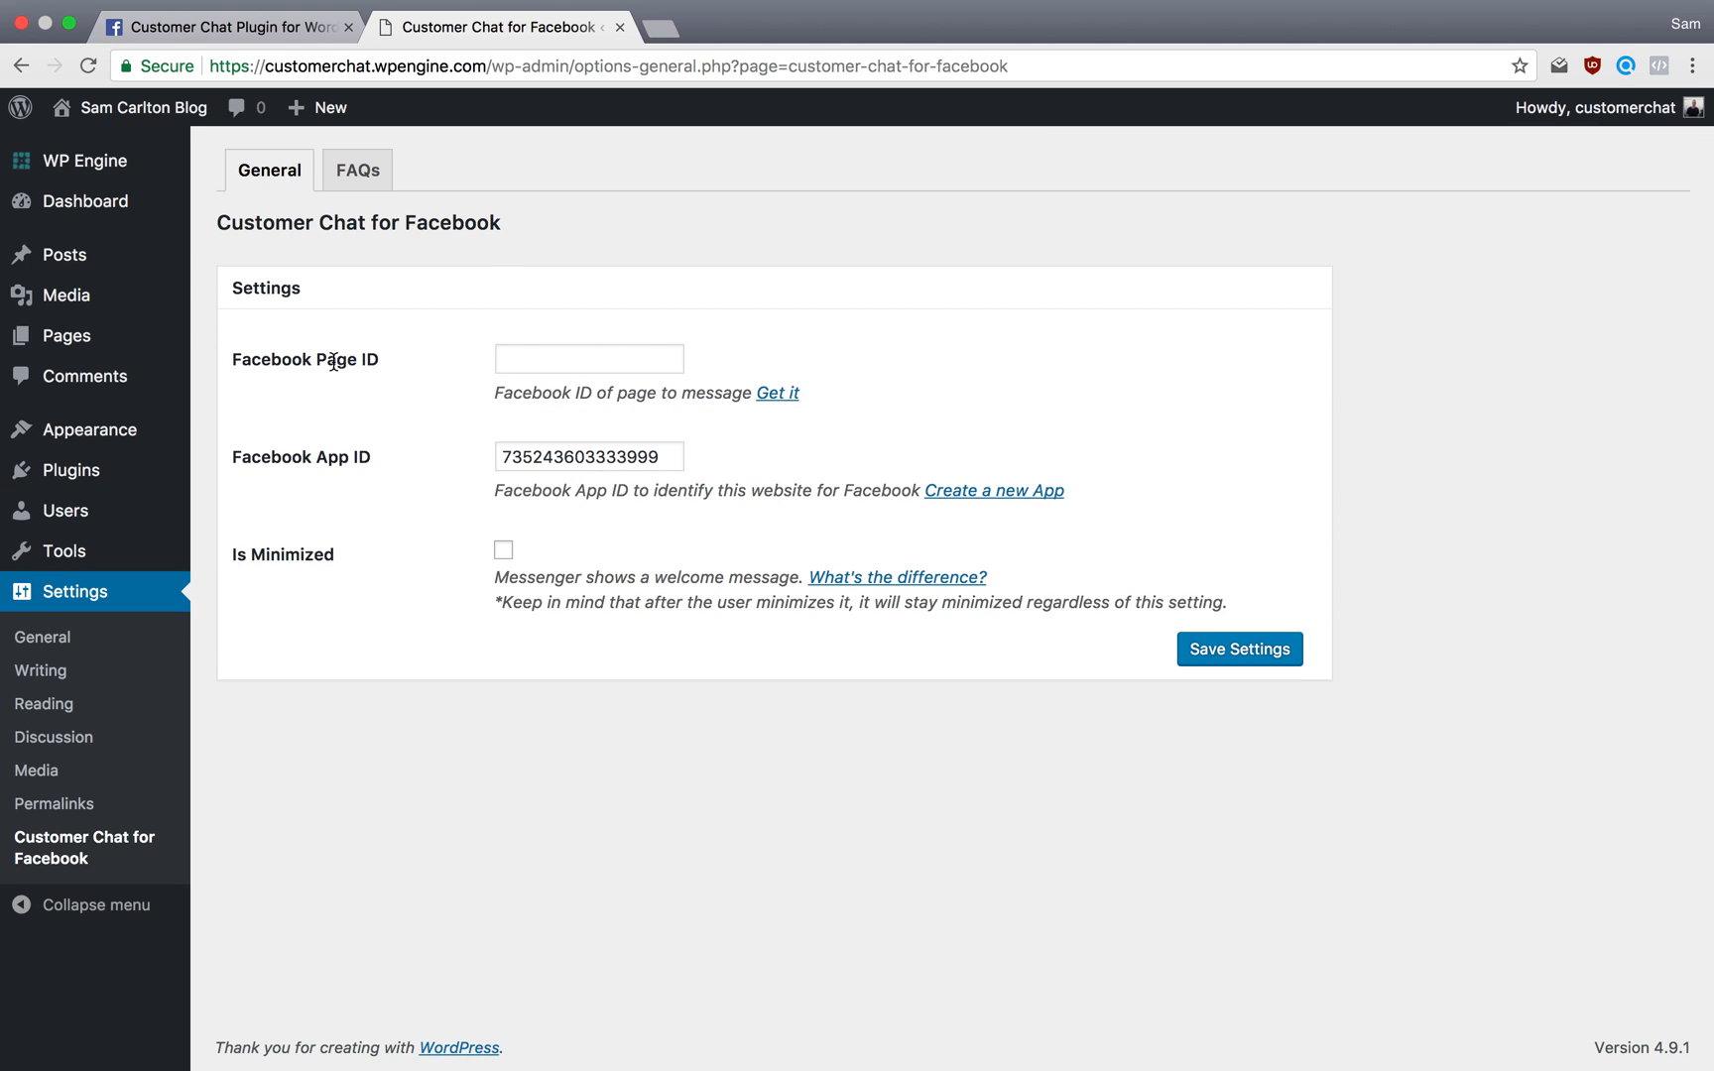
left_click(587, 359)
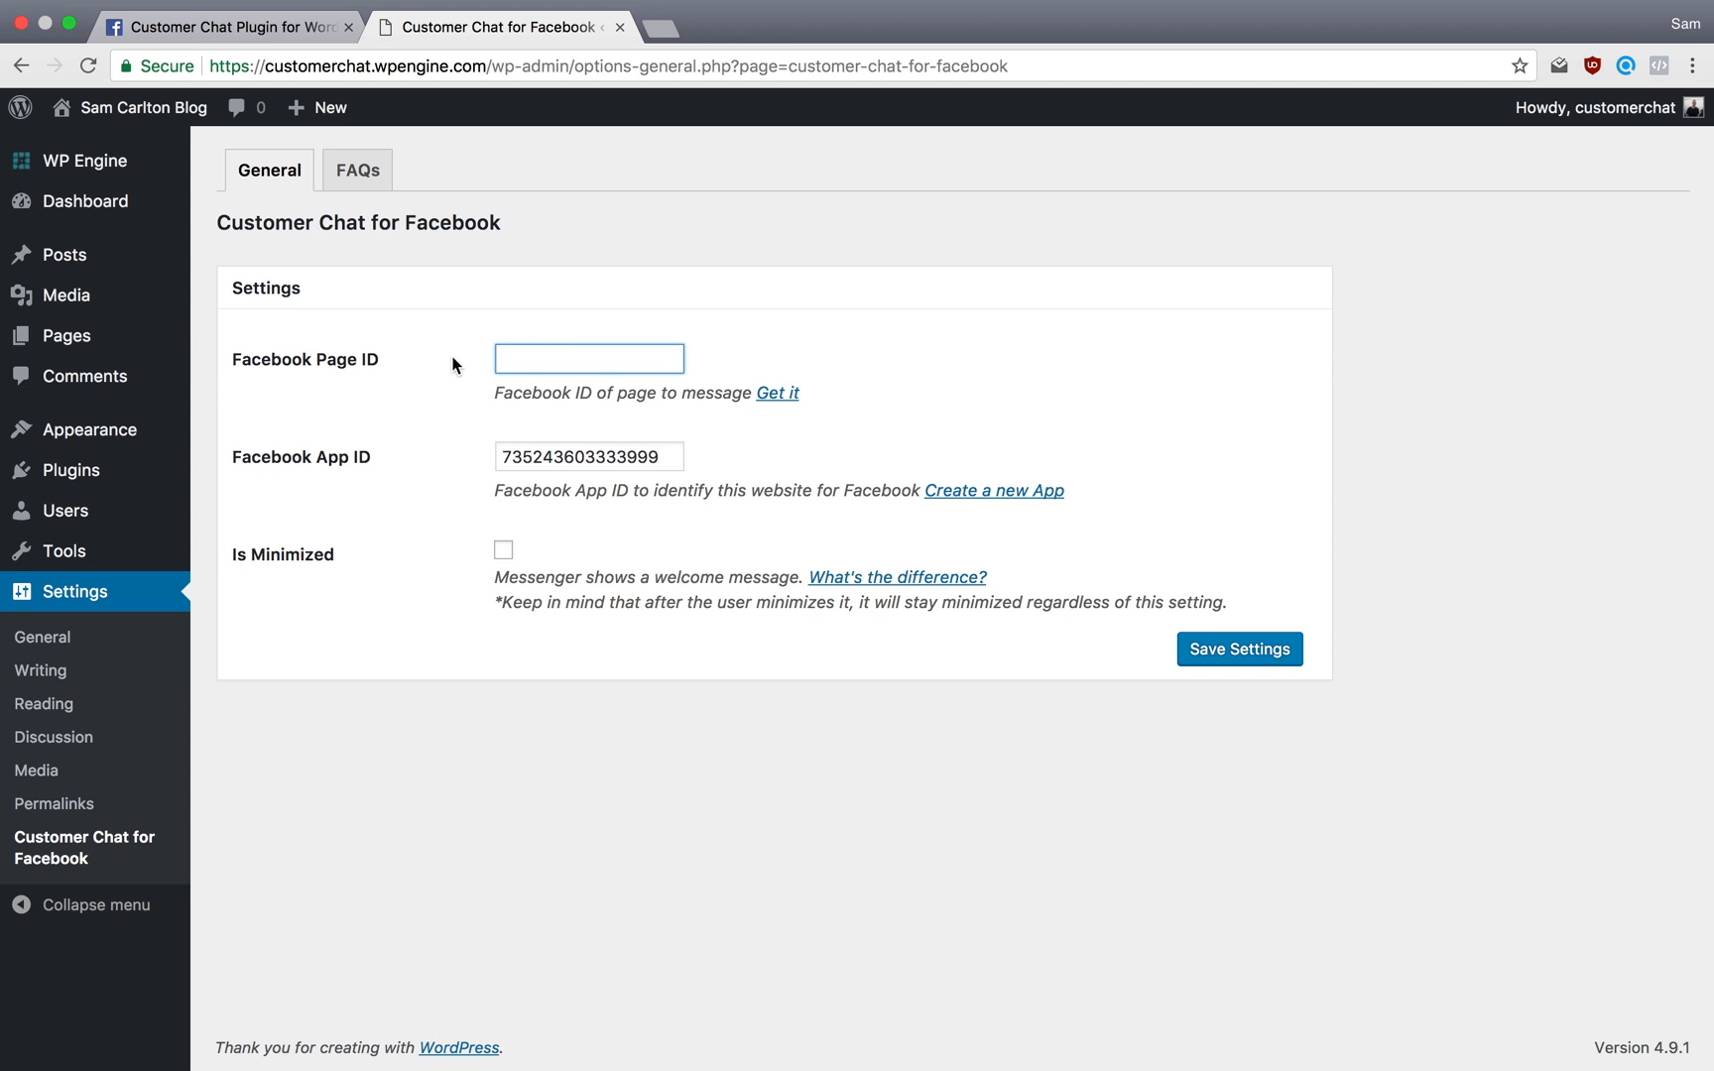
left_click(778, 393)
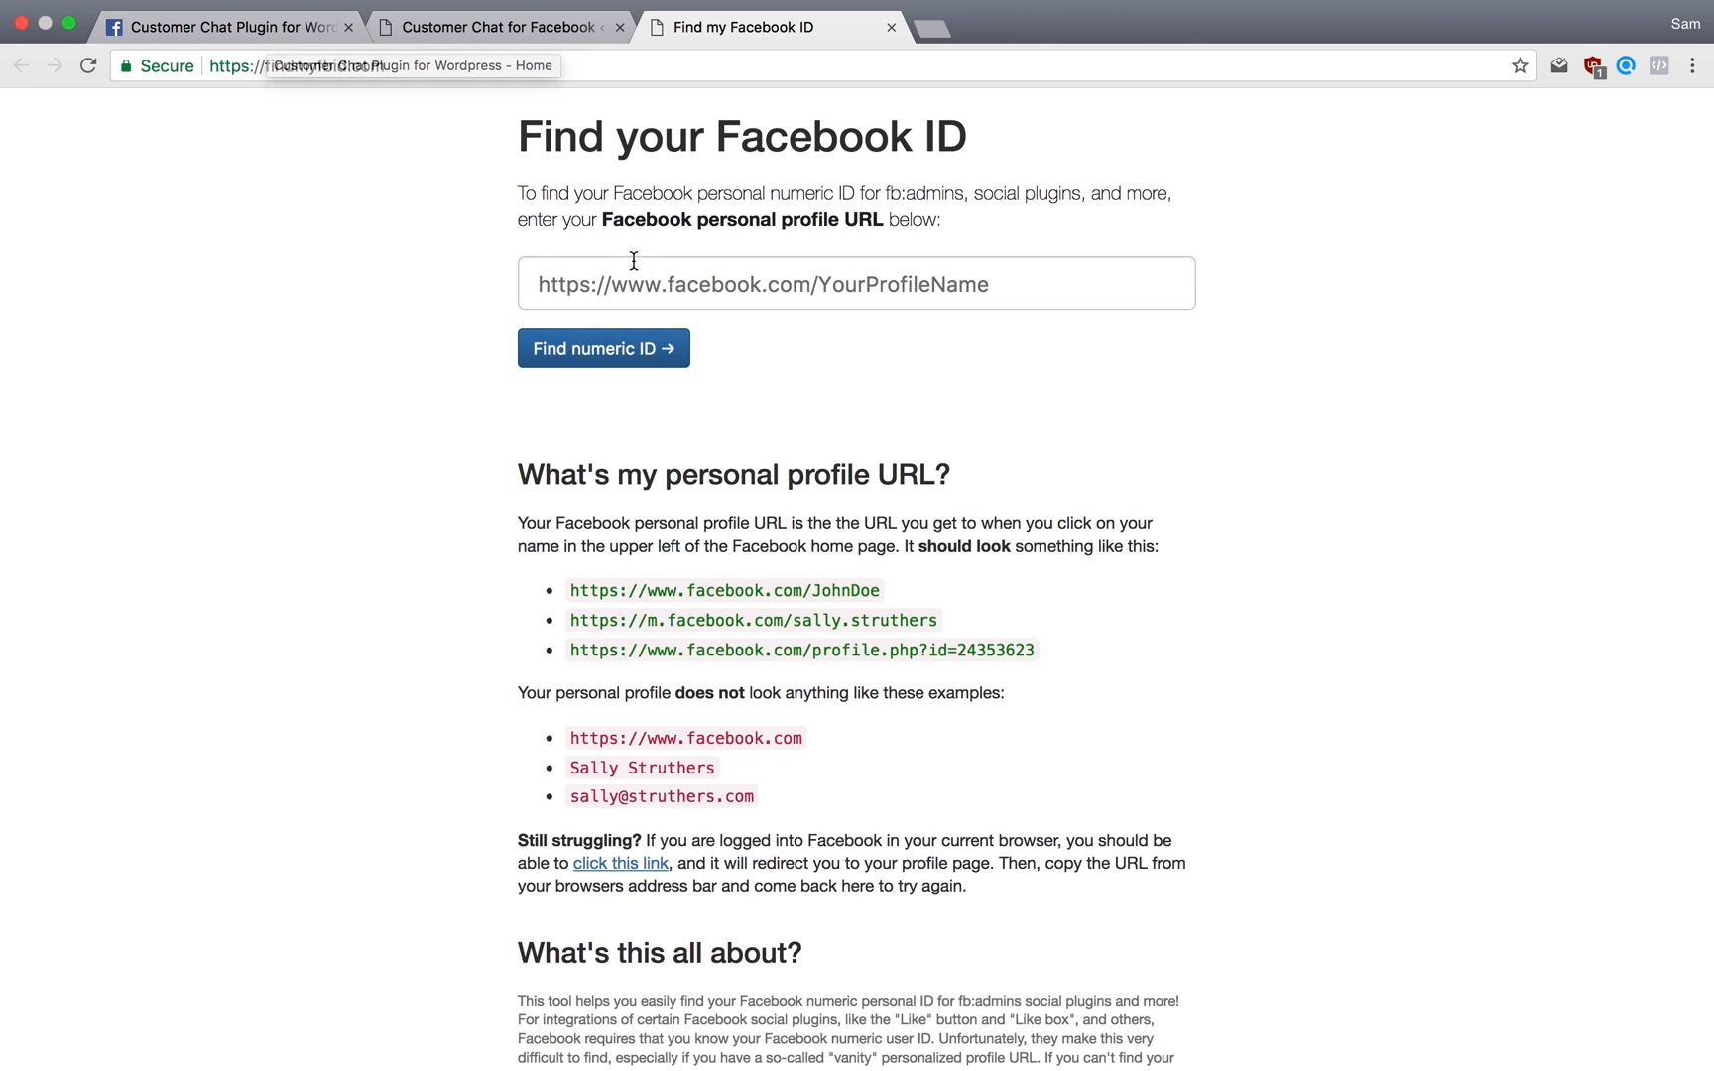
Step: Look up the numeric ID for the Customer-Chat-Plugin-for-Wordpress Facebook page URL
type("https://www.facebook.com/Customer-Chat-Plugin-for-Wordpress-133266340700325/")
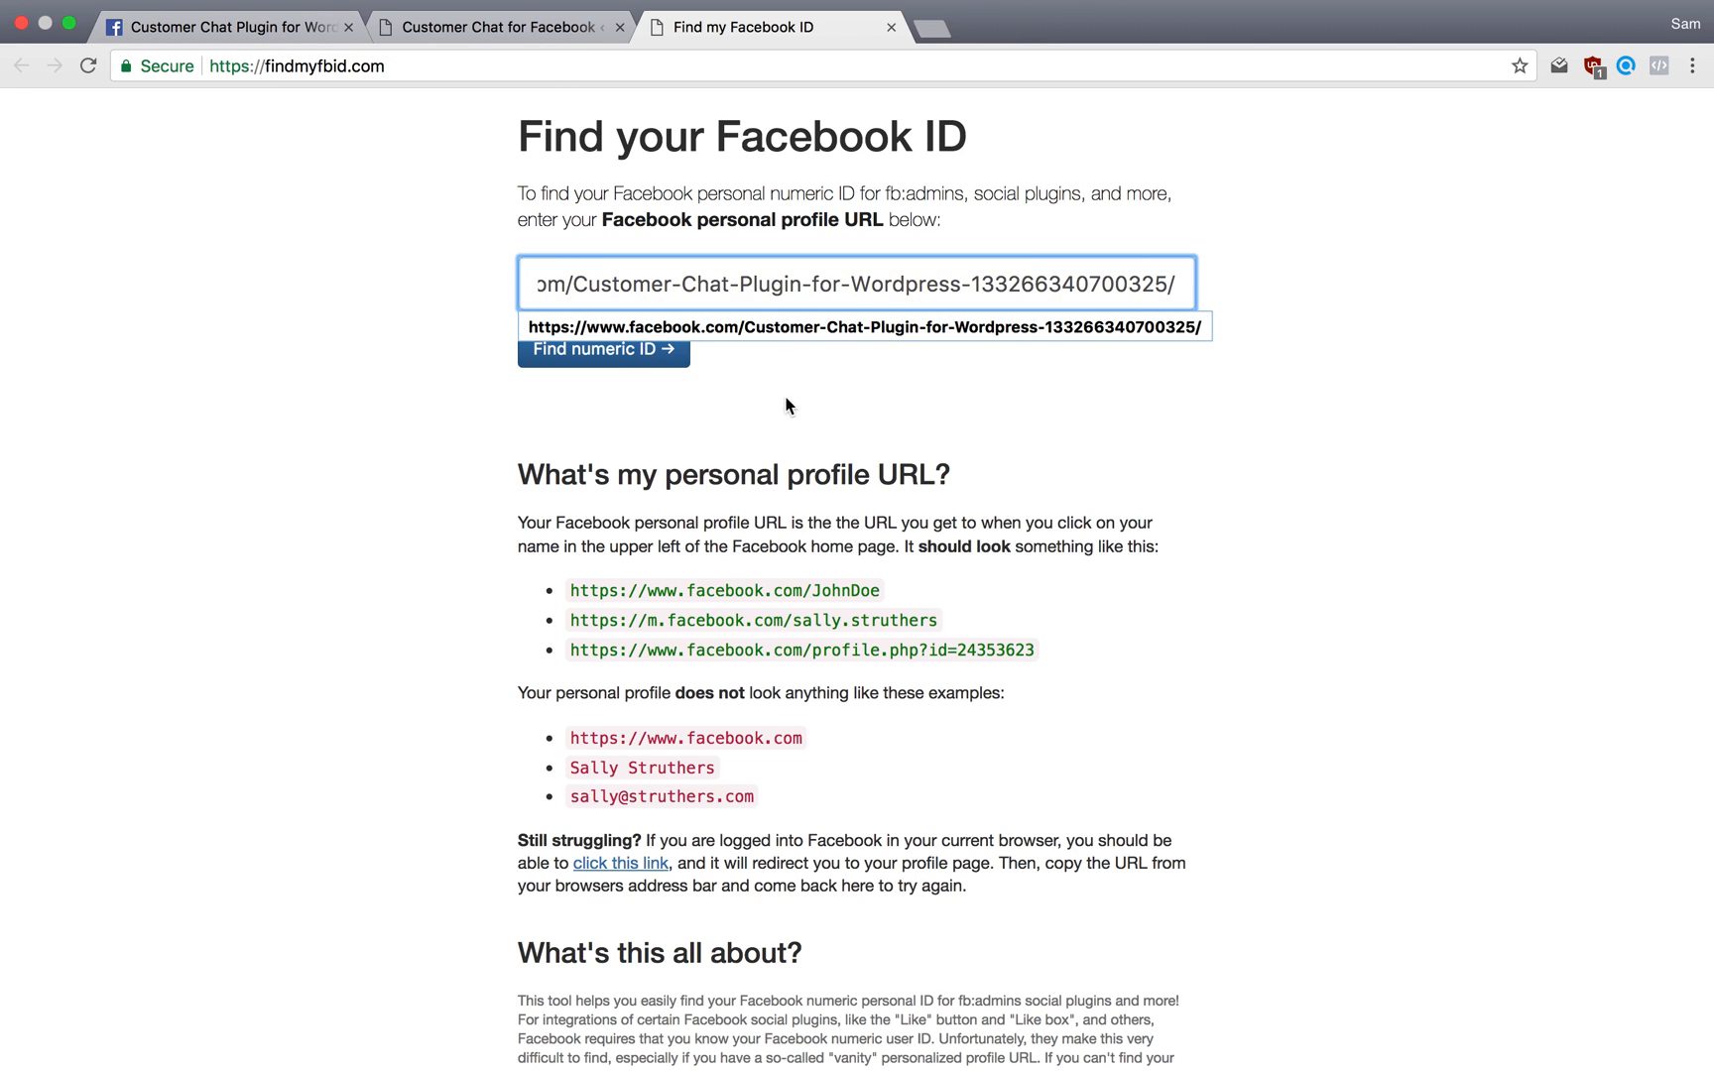
left_click(603, 349)
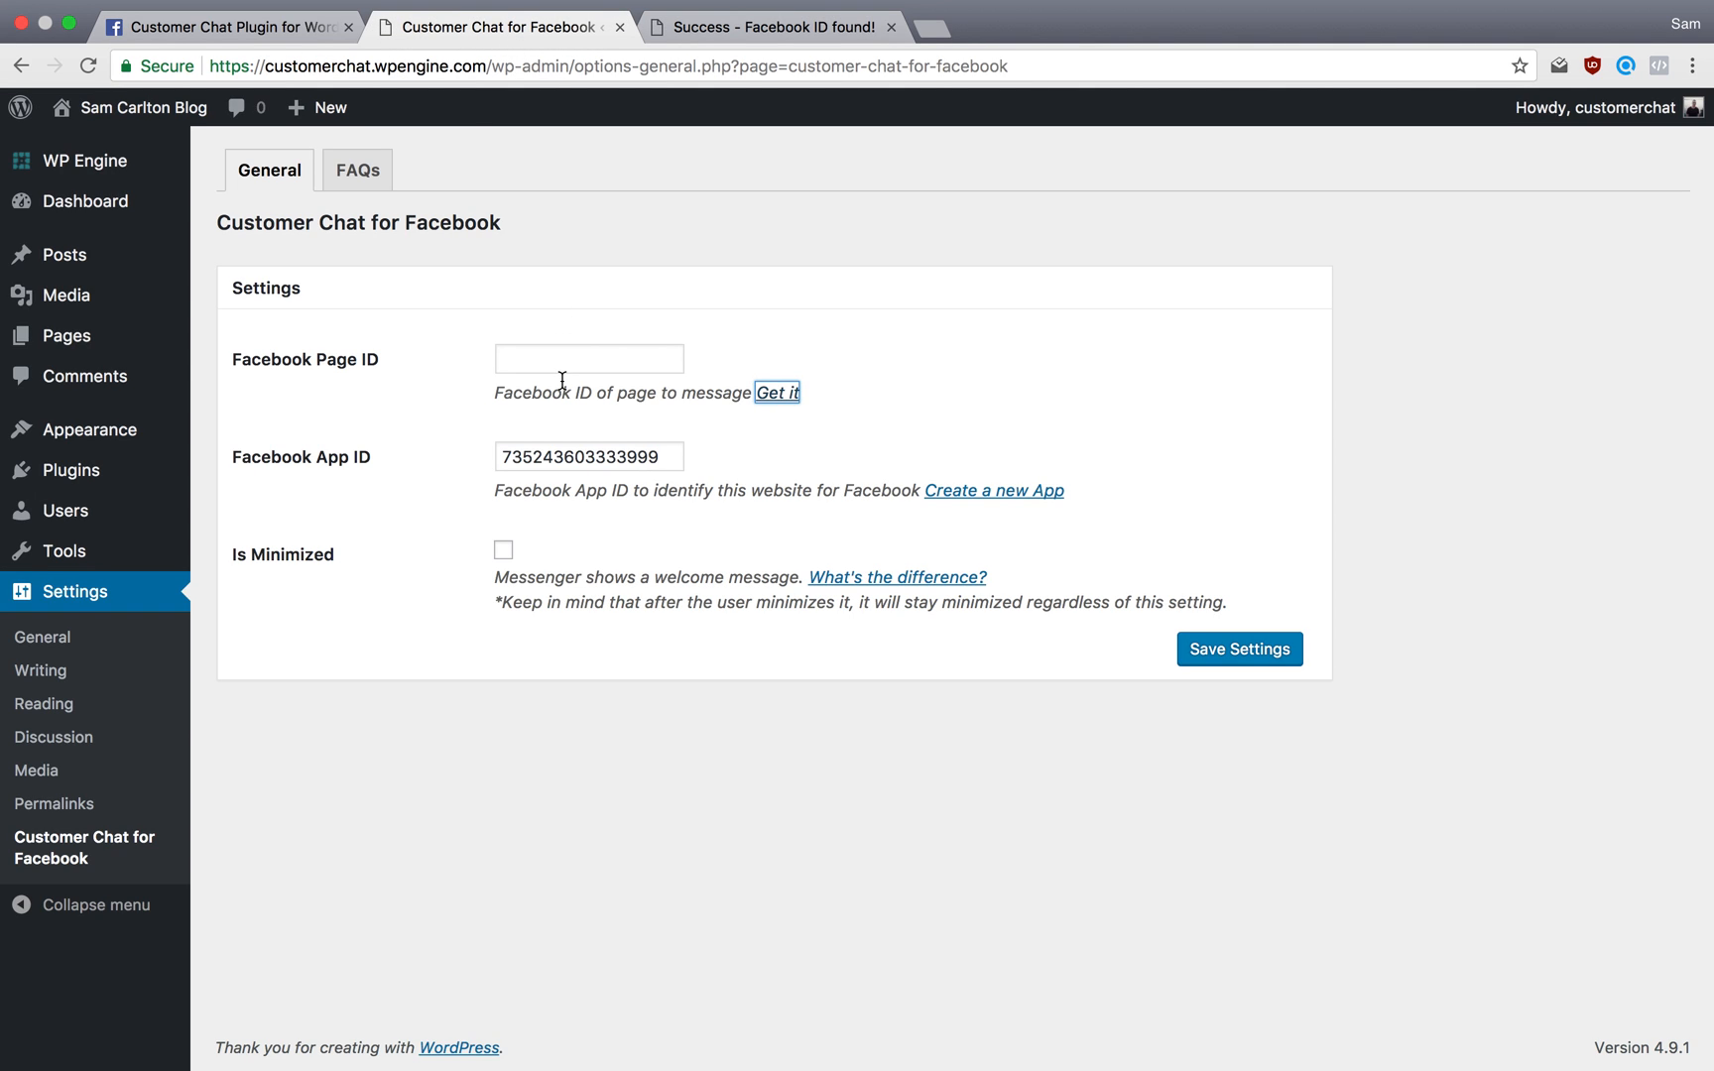
left_click(1240, 648)
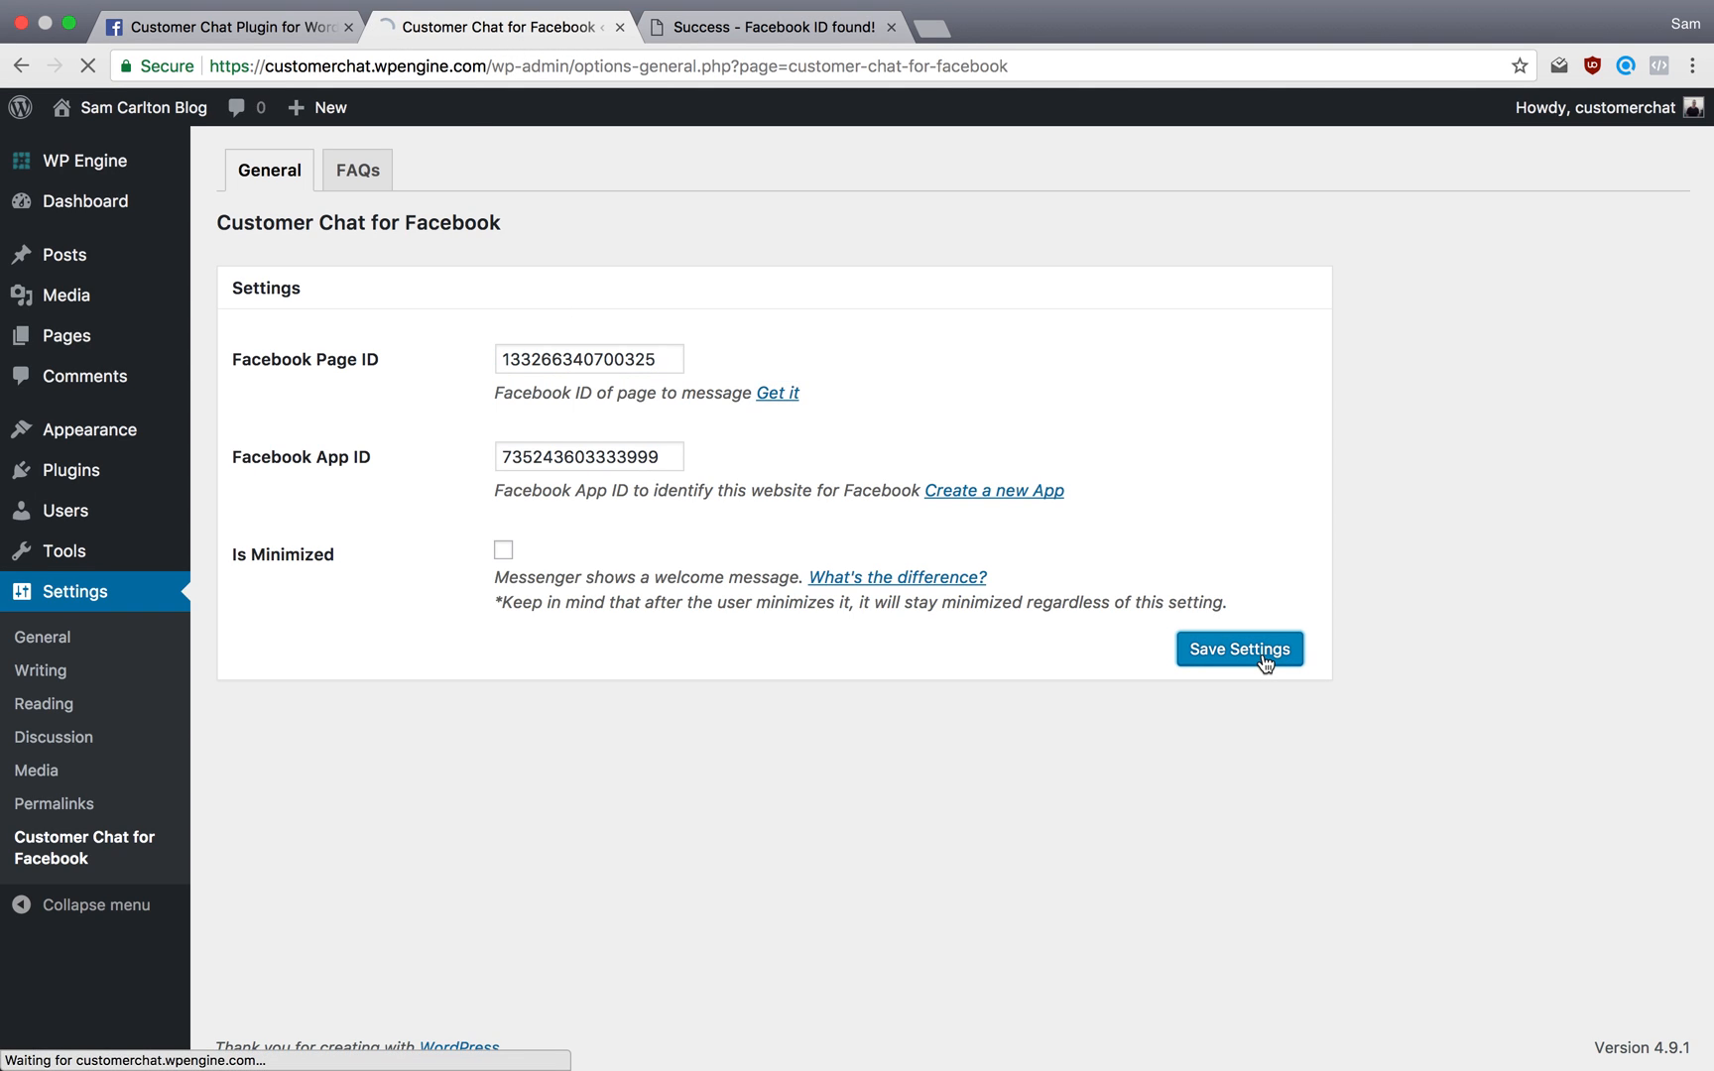
left_click(1240, 648)
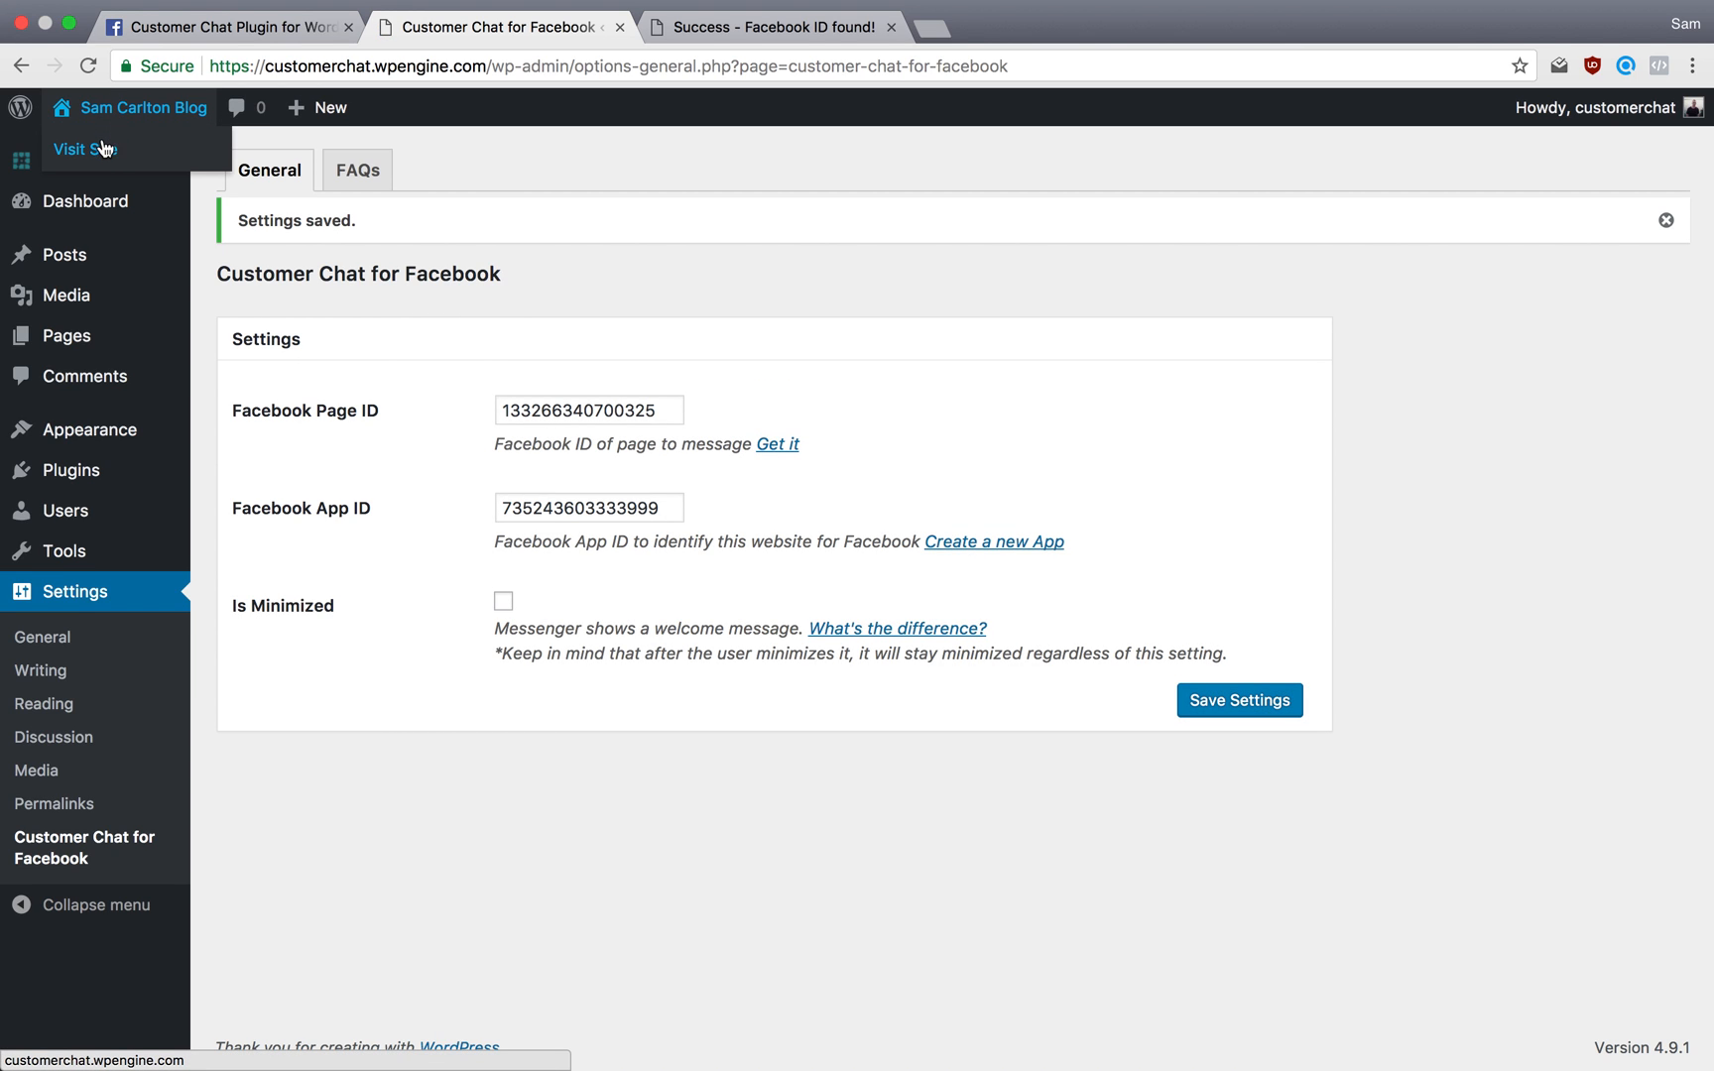
left_click(79, 149)
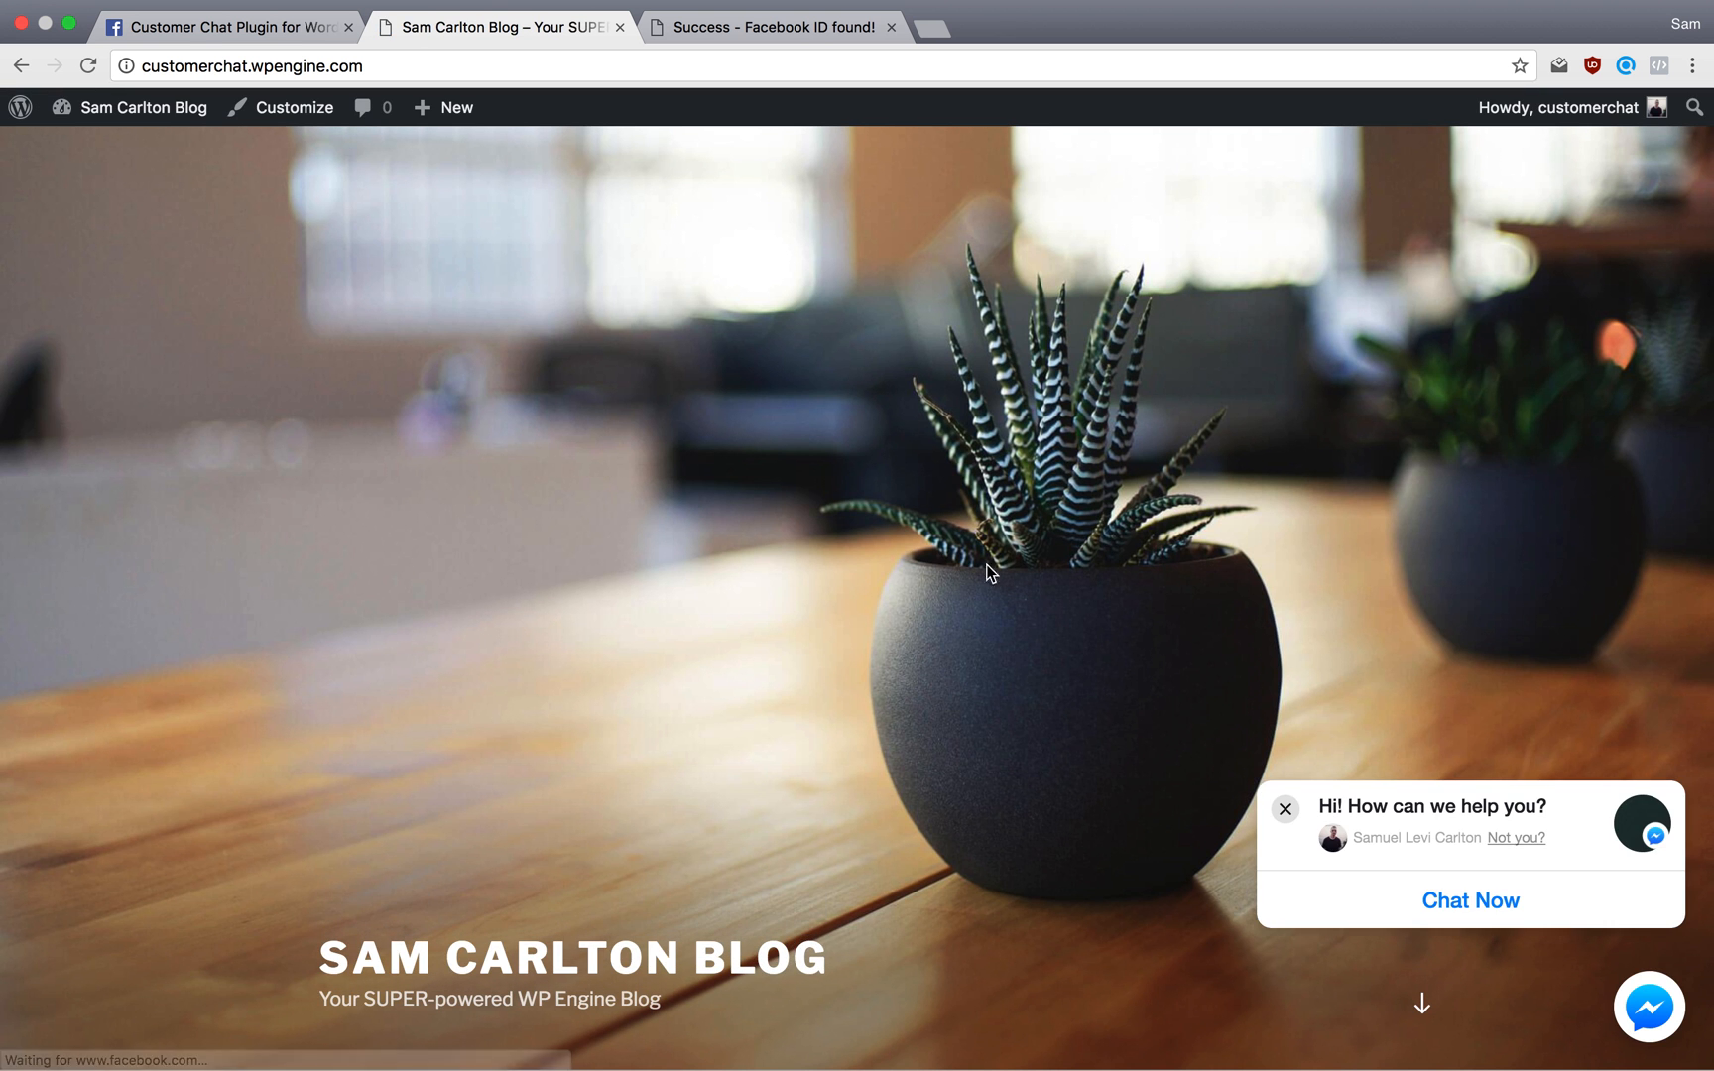